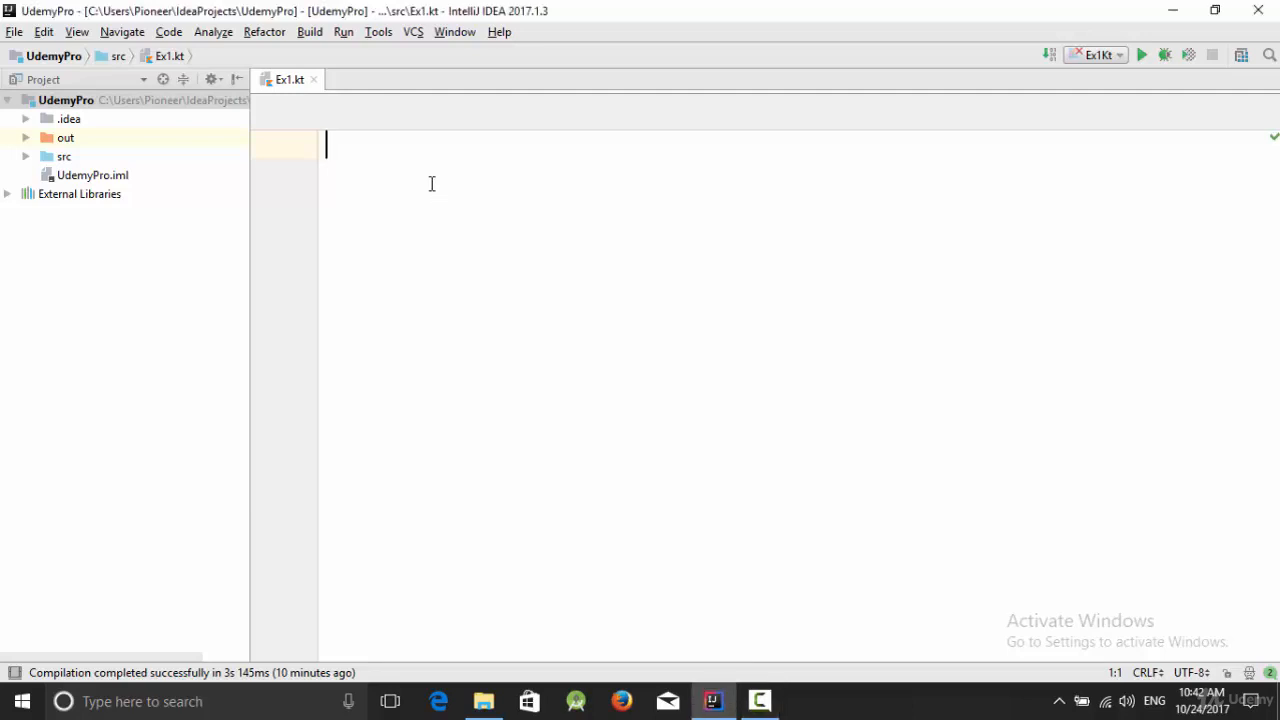
# Step: Write the first header, fun sum(x:Int, y:Int), on line 1
pyautogui.write('sum(')
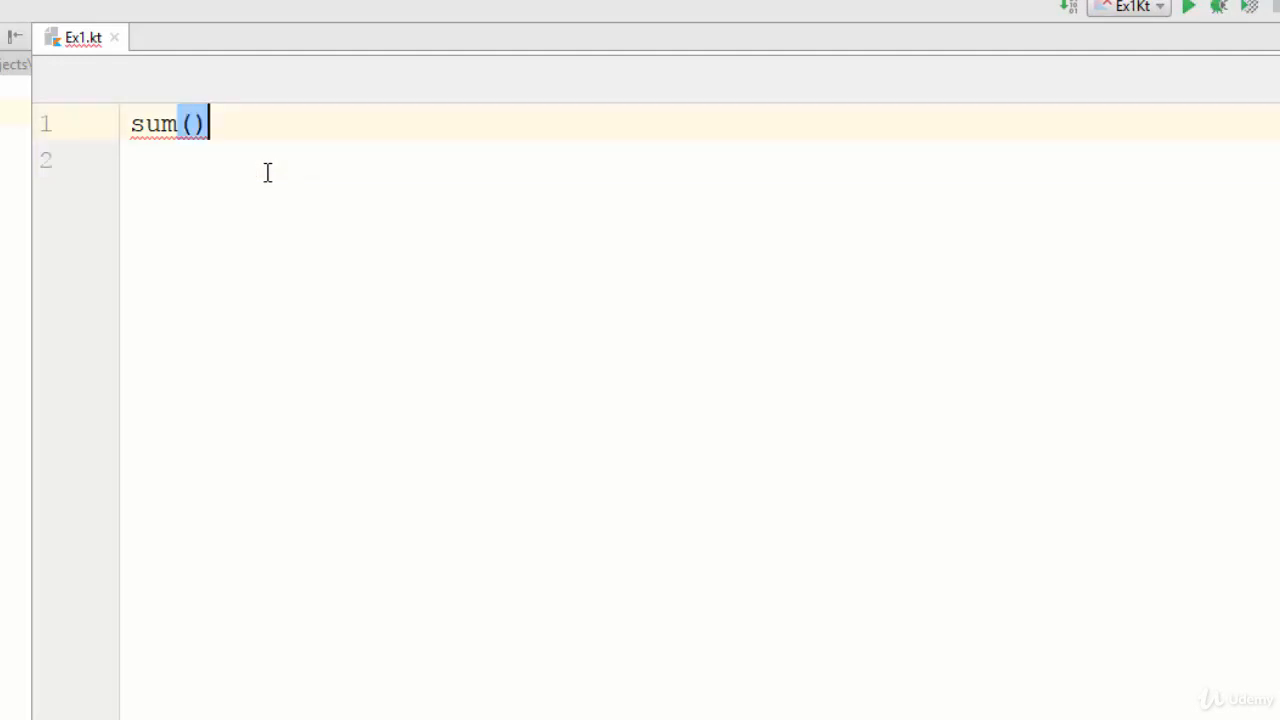
pyautogui.write('fun')
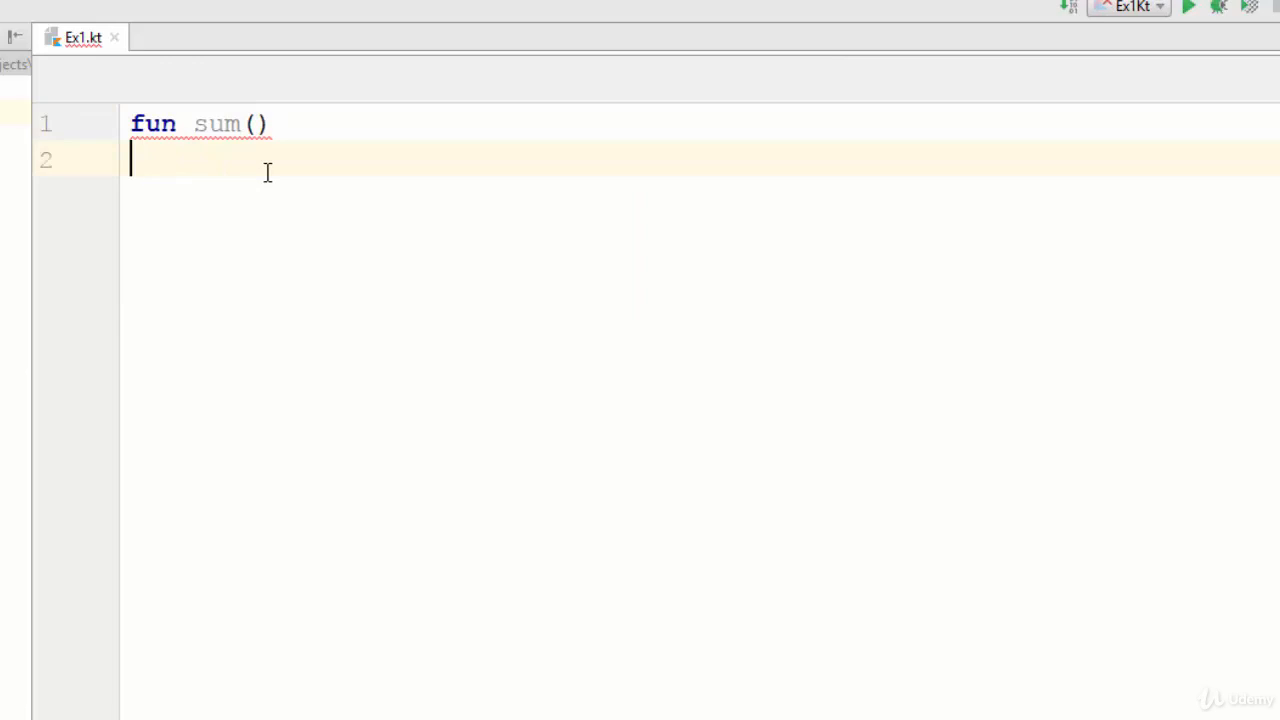
pyautogui.write('fun sum(')
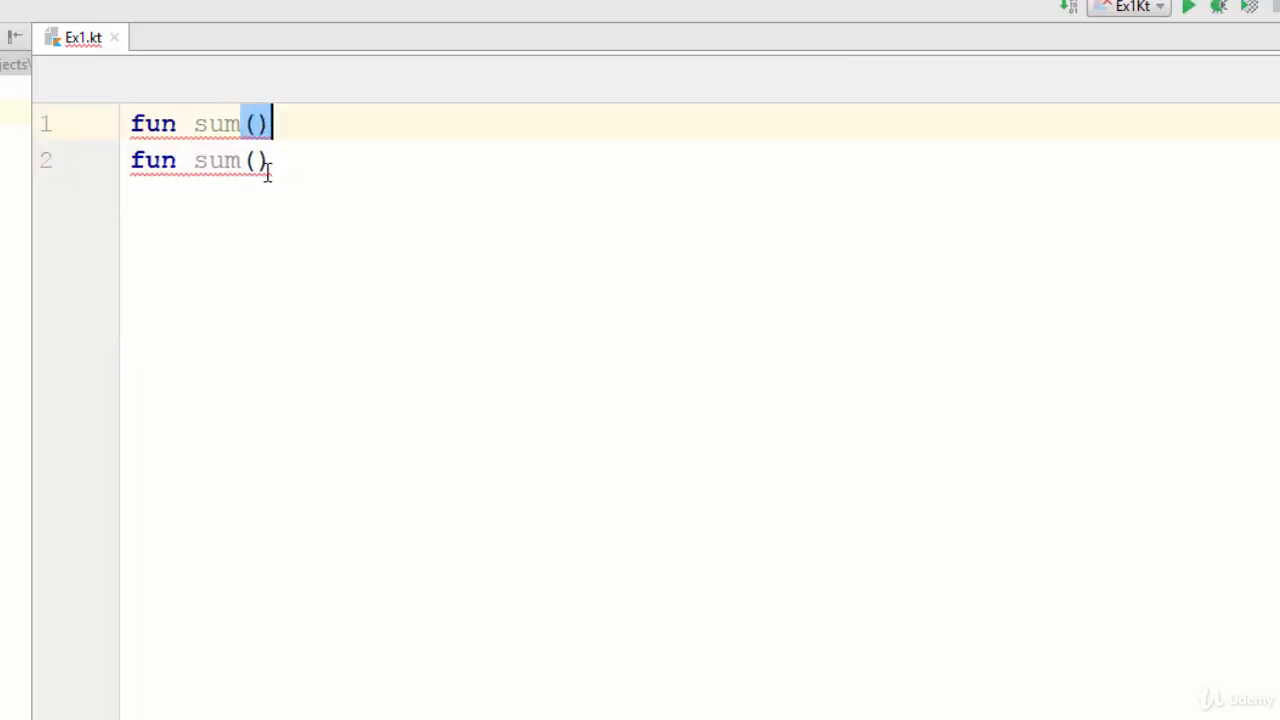
pyautogui.write('x')
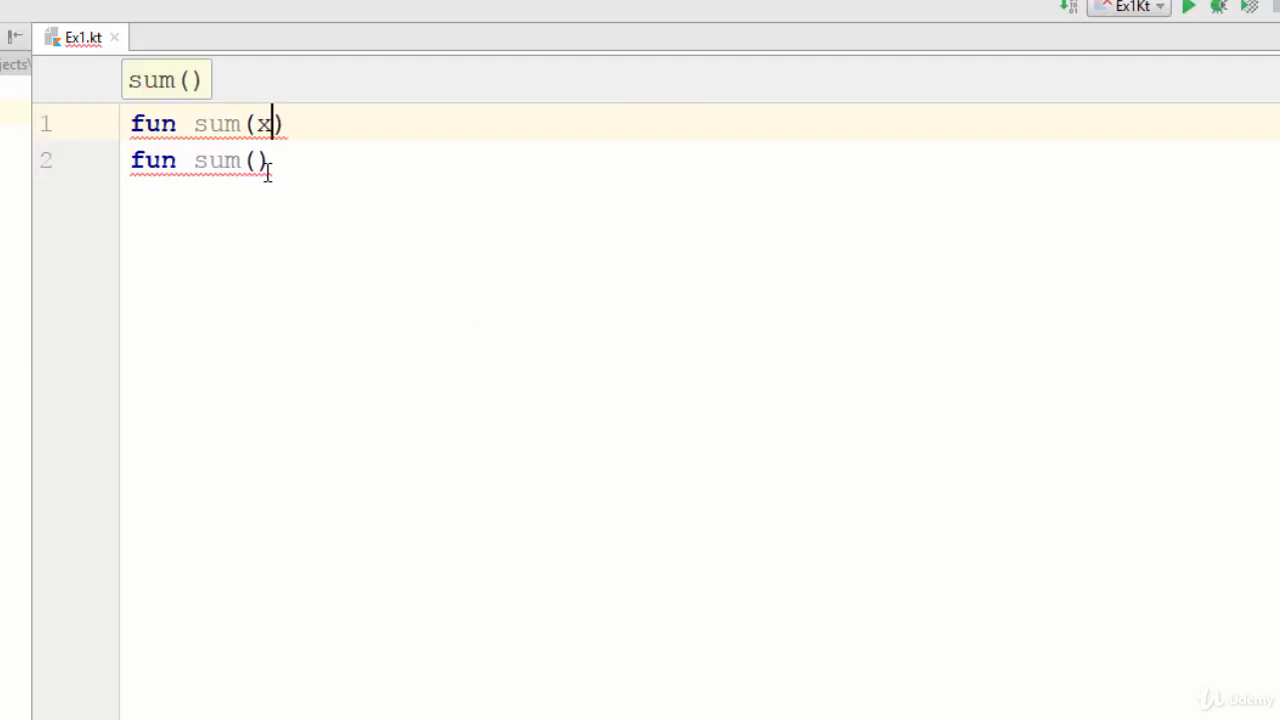
pyautogui.write(':Int')
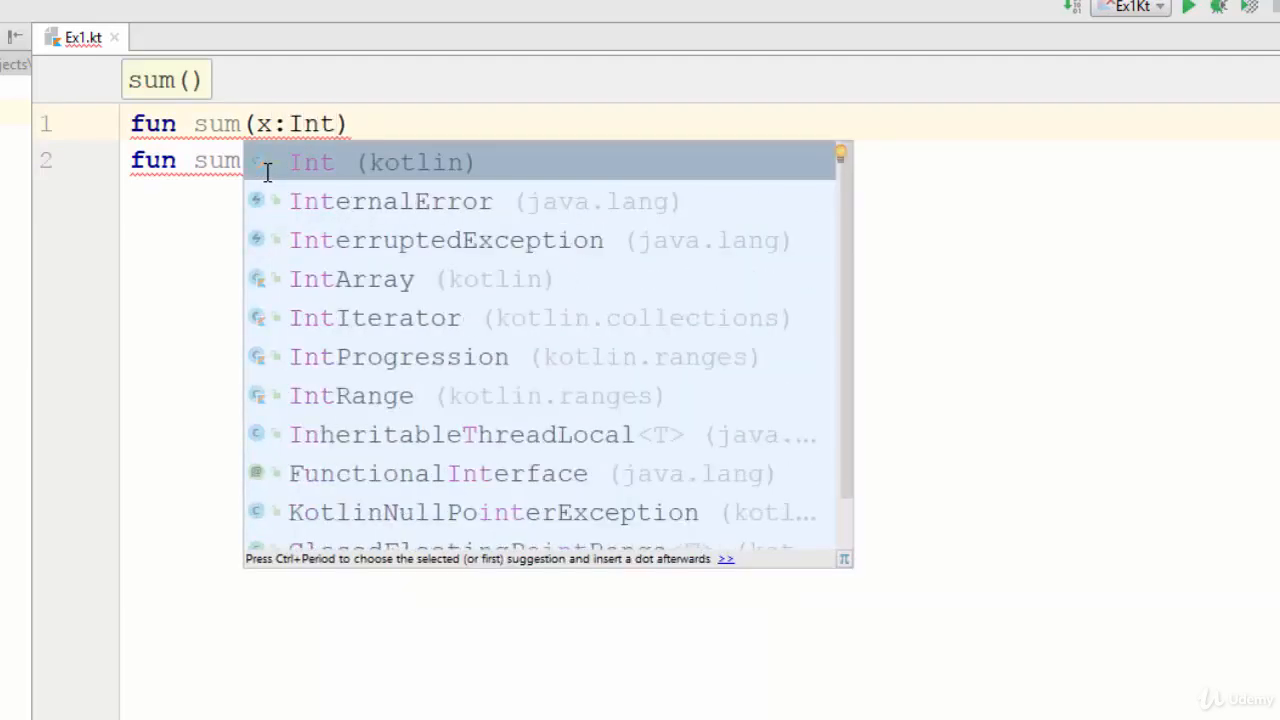
pyautogui.write(',y:')
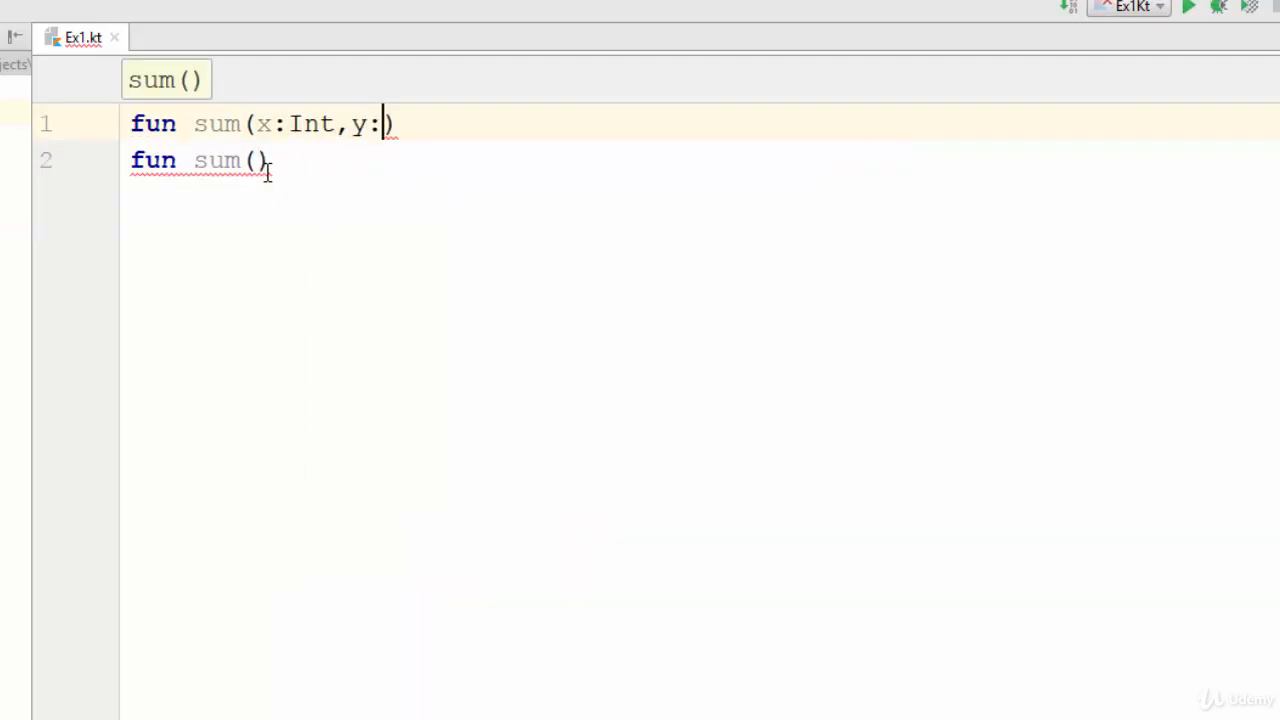
pyautogui.write('Int')
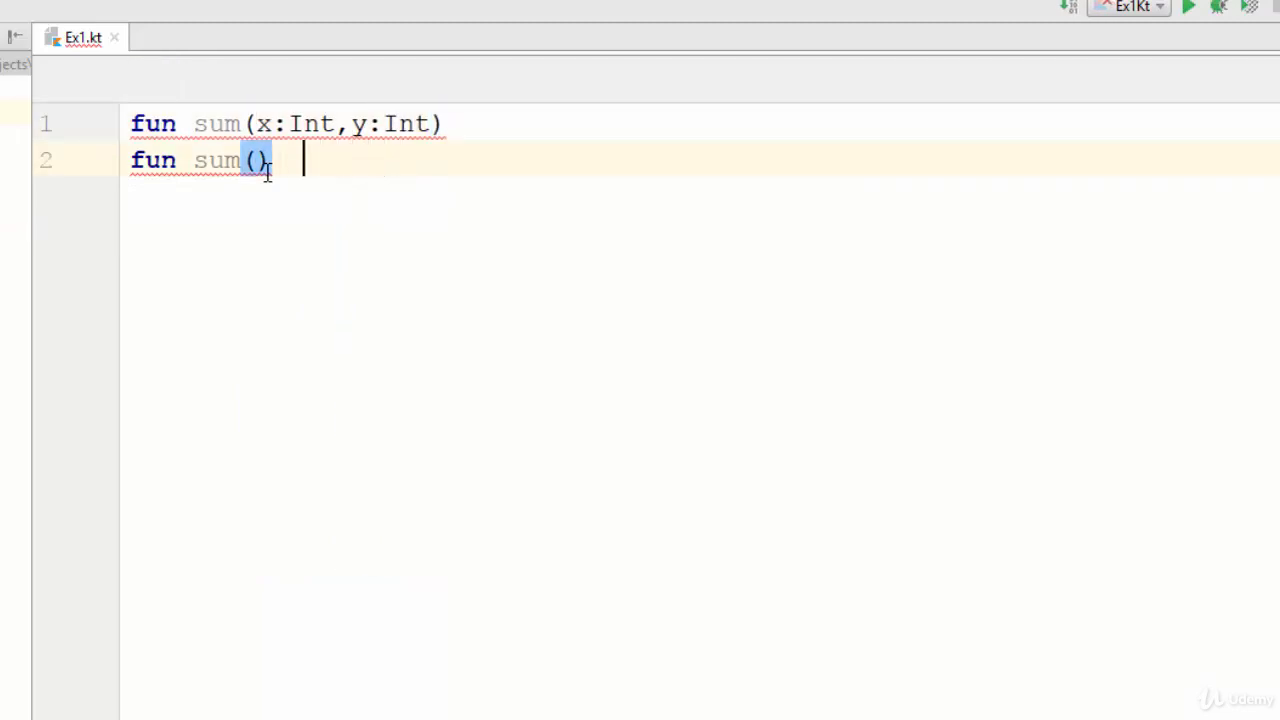
# Step: Write the three-parameter header fun sum(x:Int, y:Int, z:Int) on line 2
pyautogui.write('x')
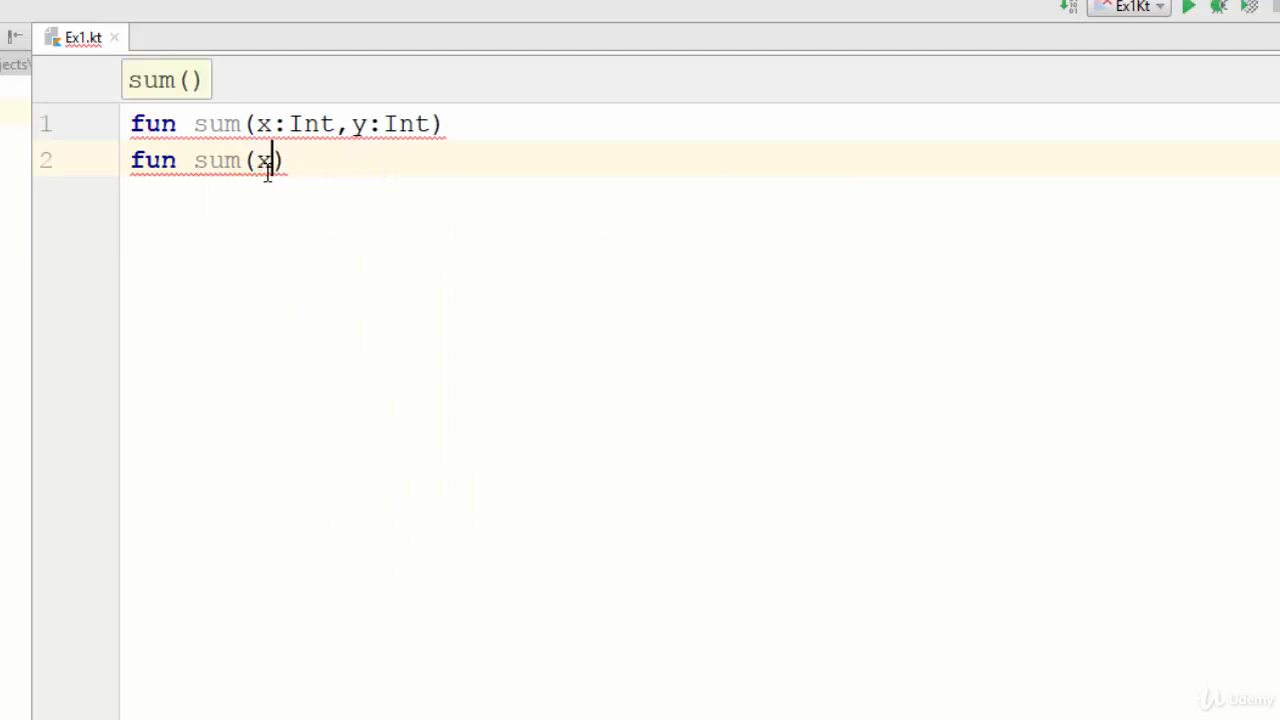
pyautogui.write(':Int,')
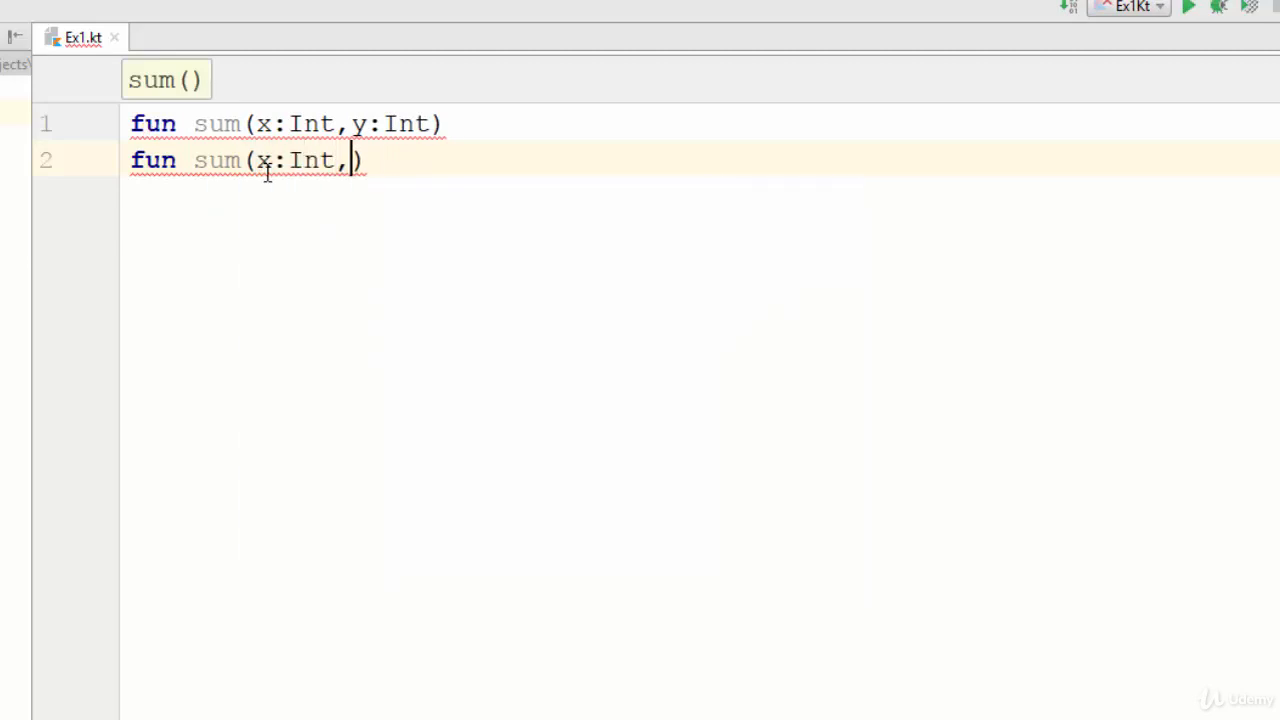
pyautogui.write('y:In')
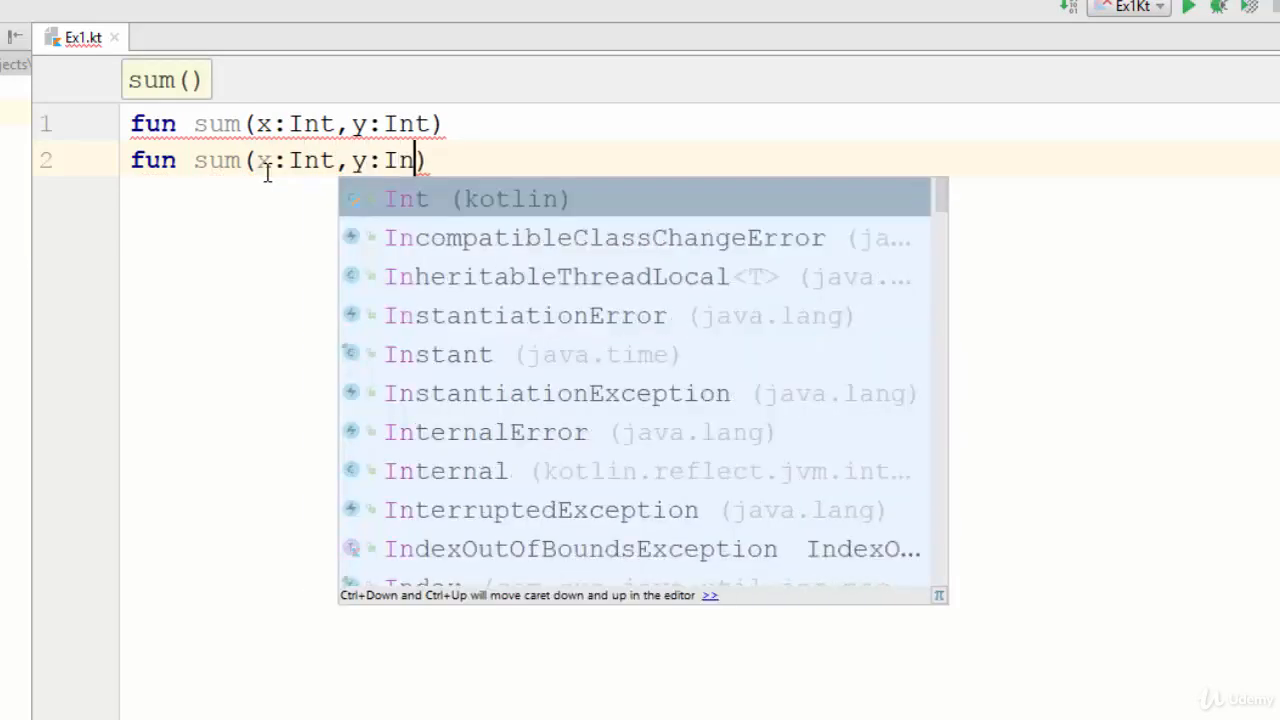
pyautogui.write(',z:Int')
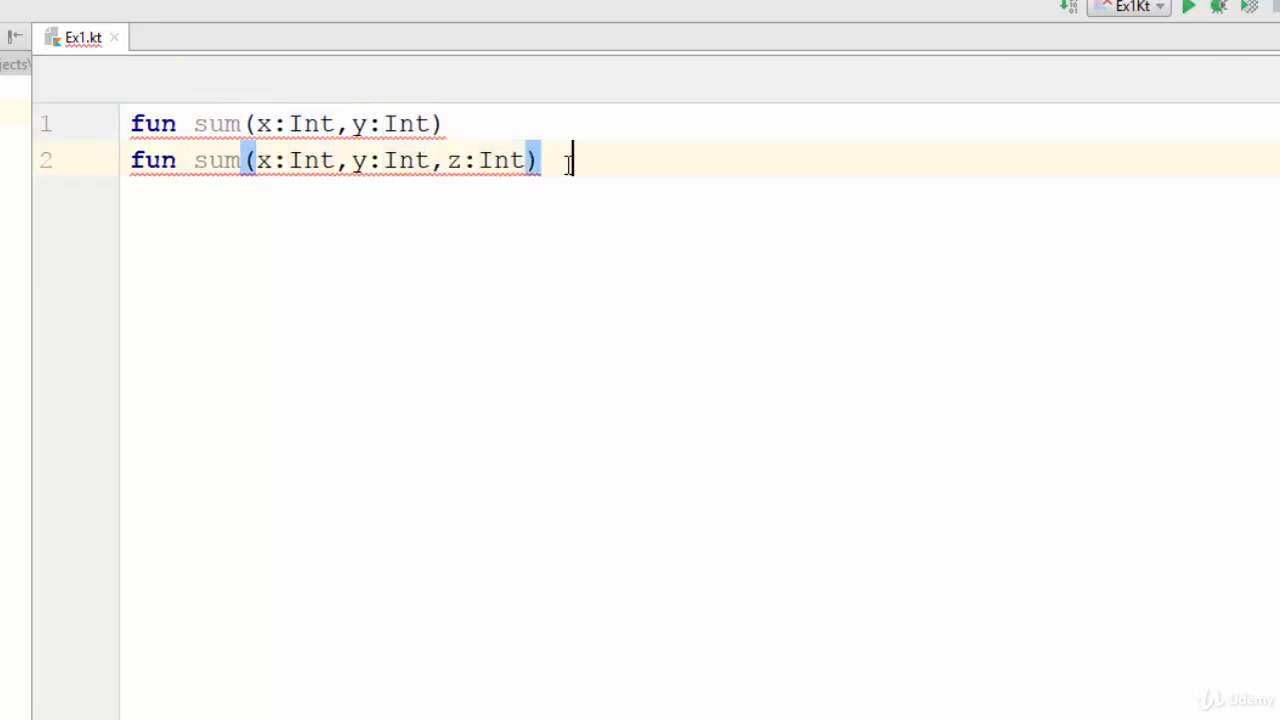
# Step: Write fun sum(x:String, y:String) on line 3 and select its String type
pyautogui.write('fun')
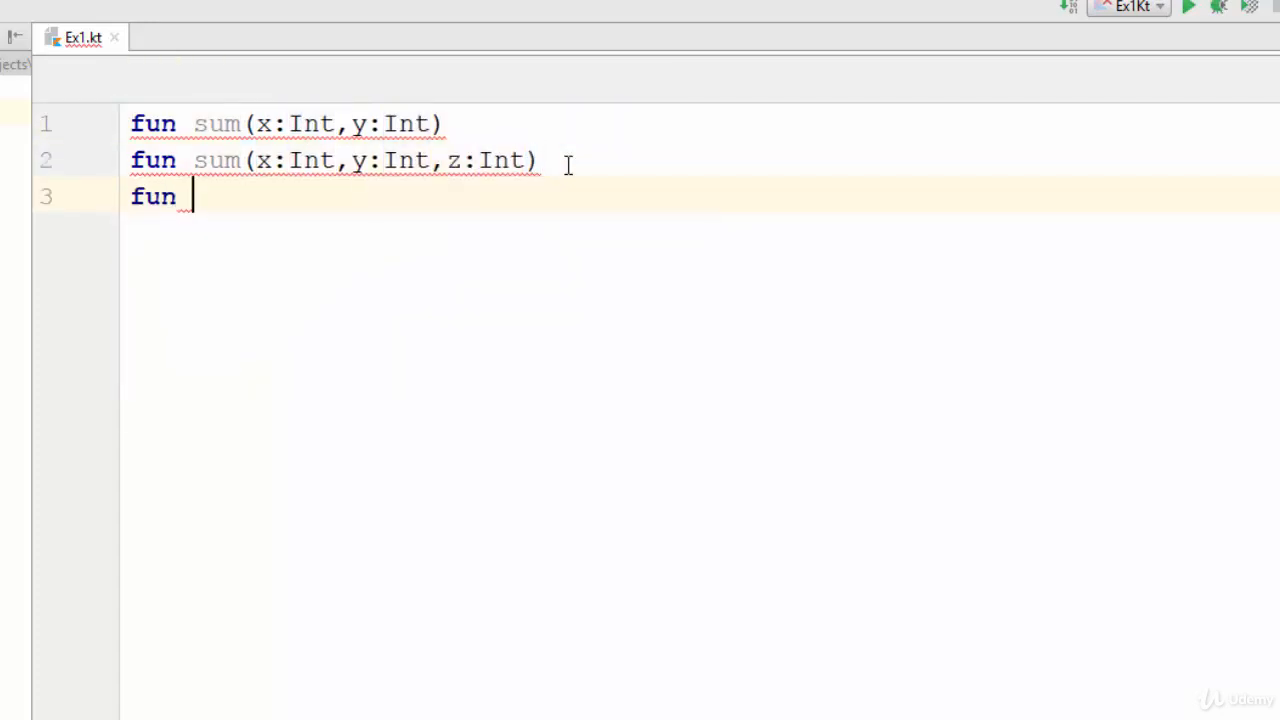
pyautogui.write('sum')
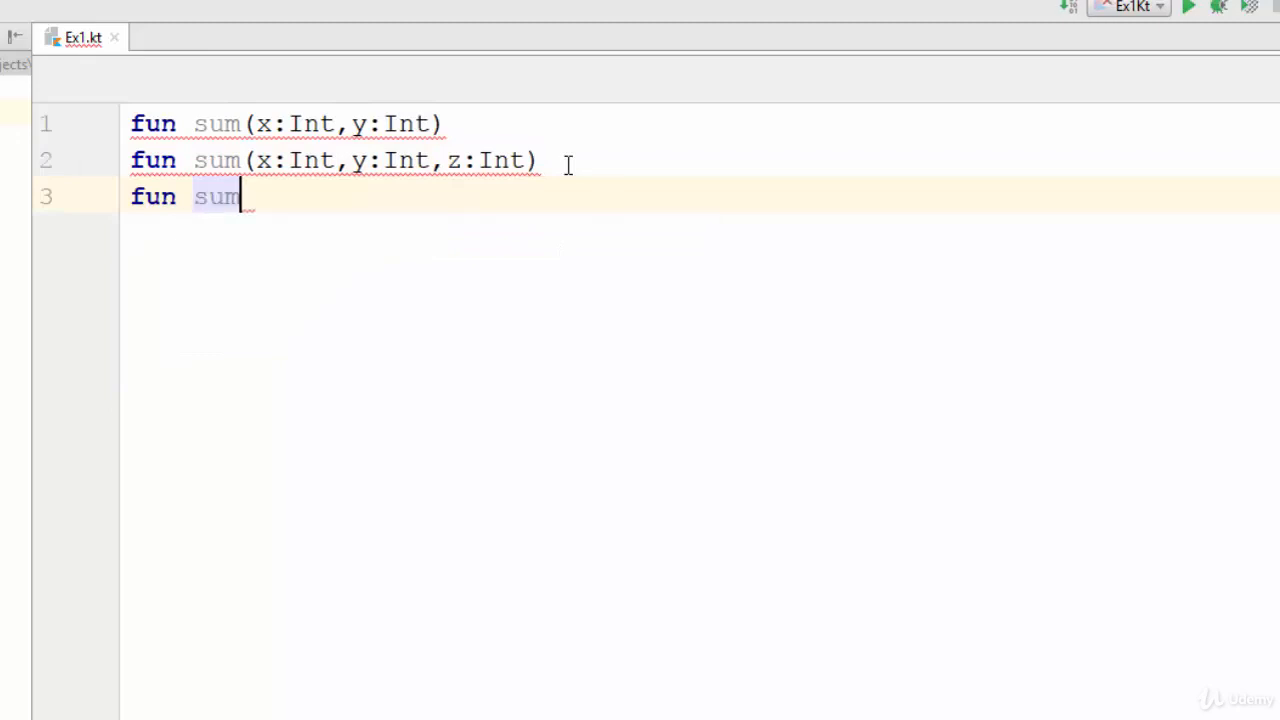
pyautogui.write('(x:String,y:S')
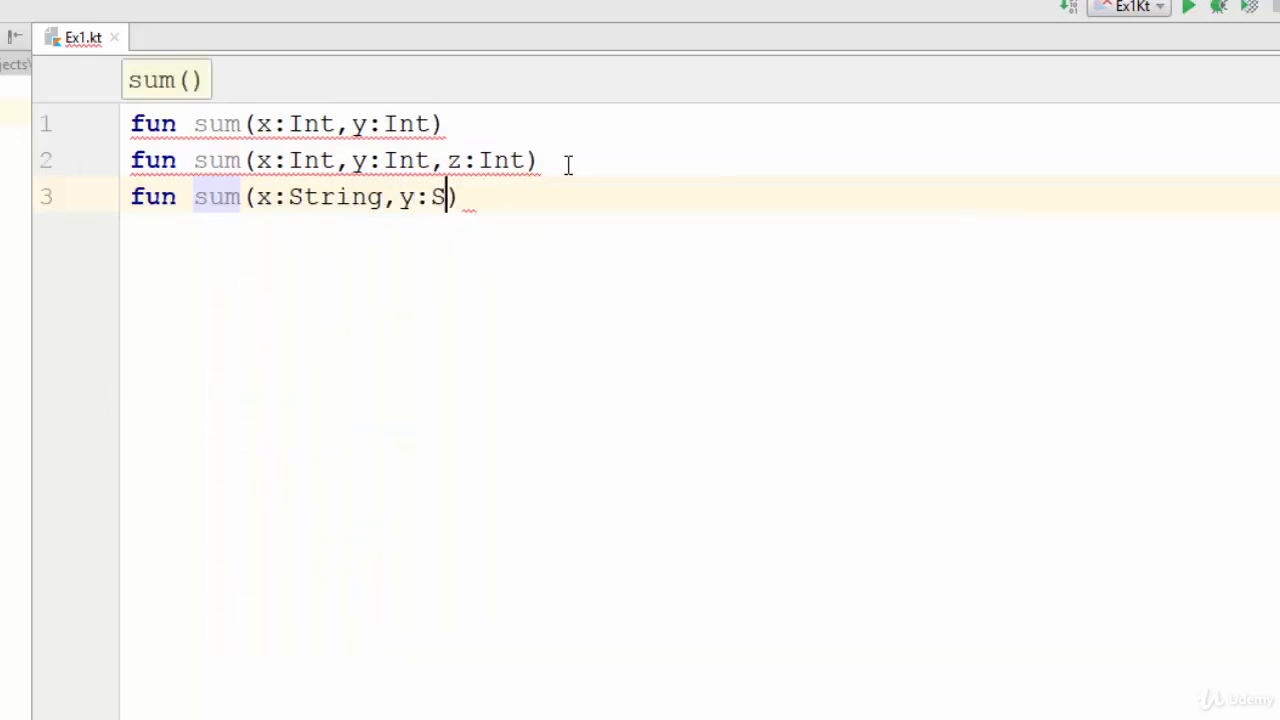
pyautogui.write('tring')
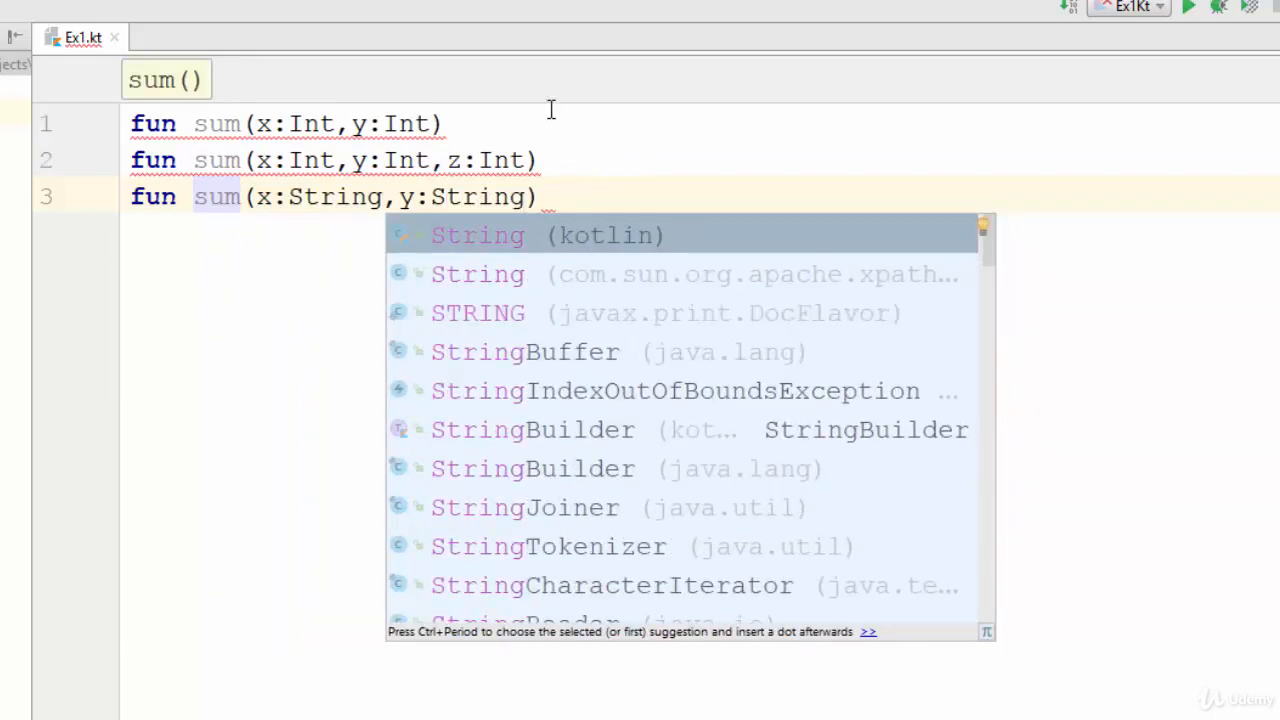
pyautogui.press('Escape')
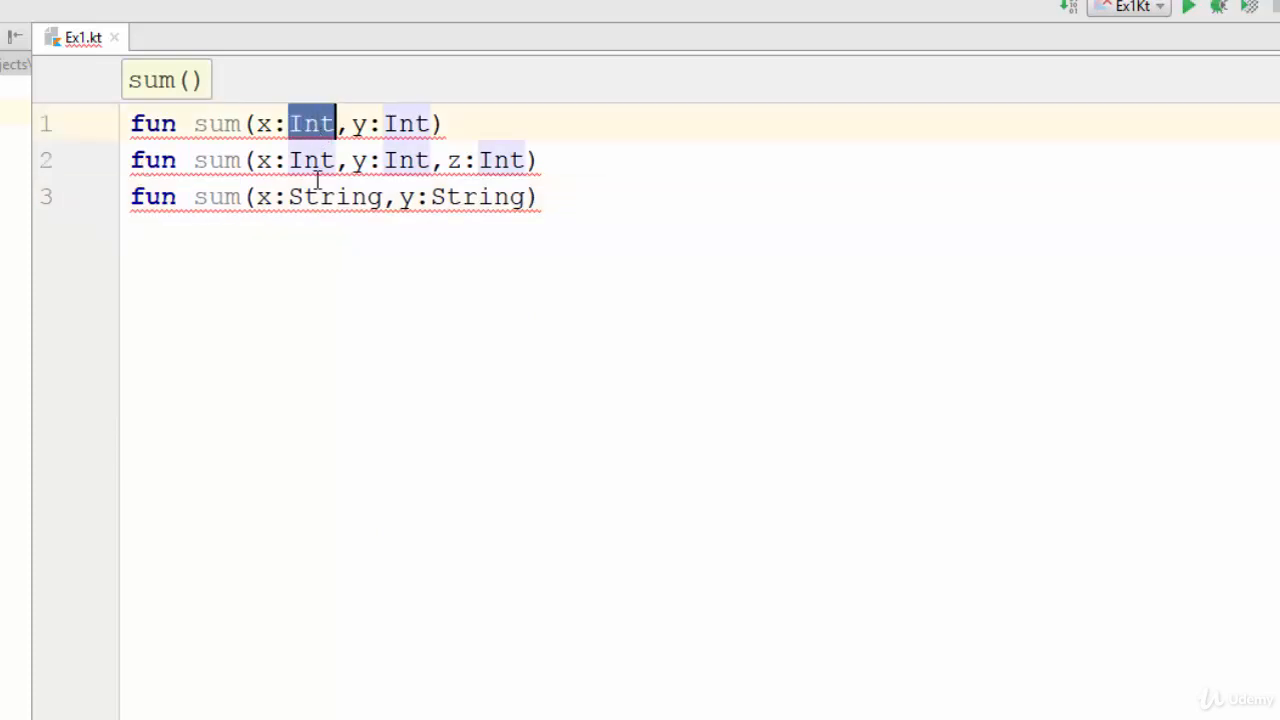
pyautogui.doubleClick(335, 196)
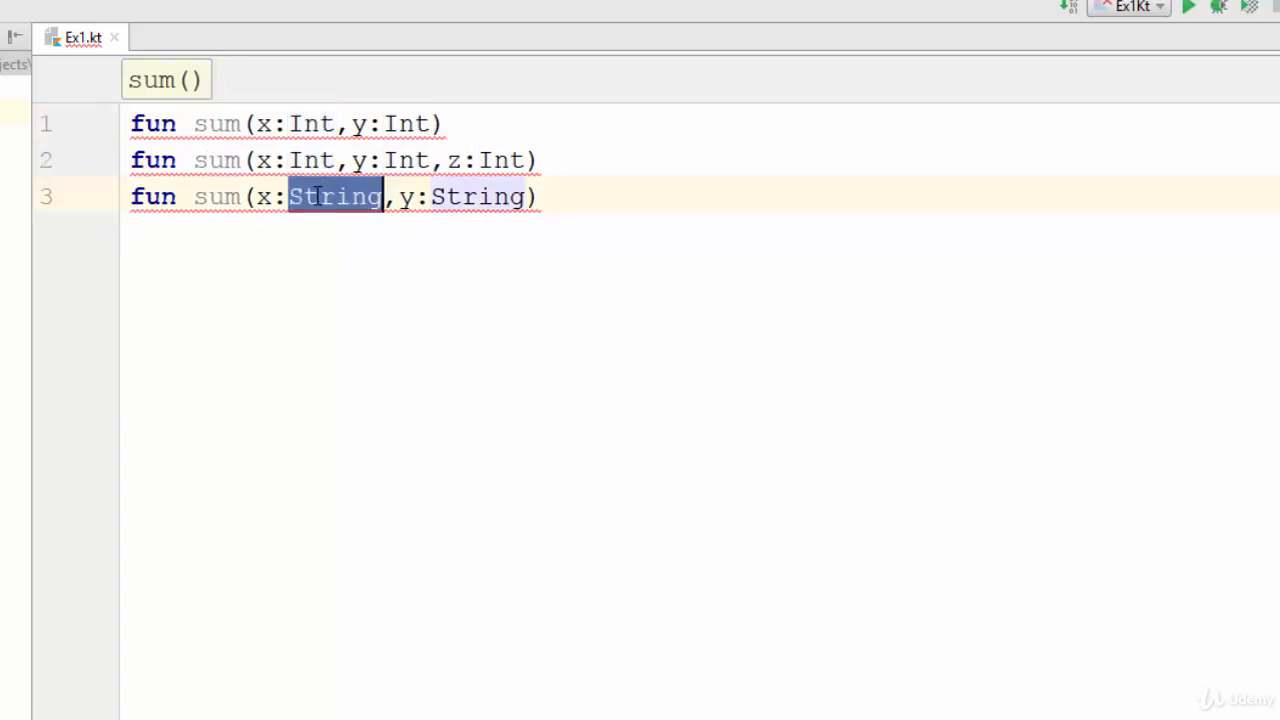
pyautogui.moveTo(147, 165)
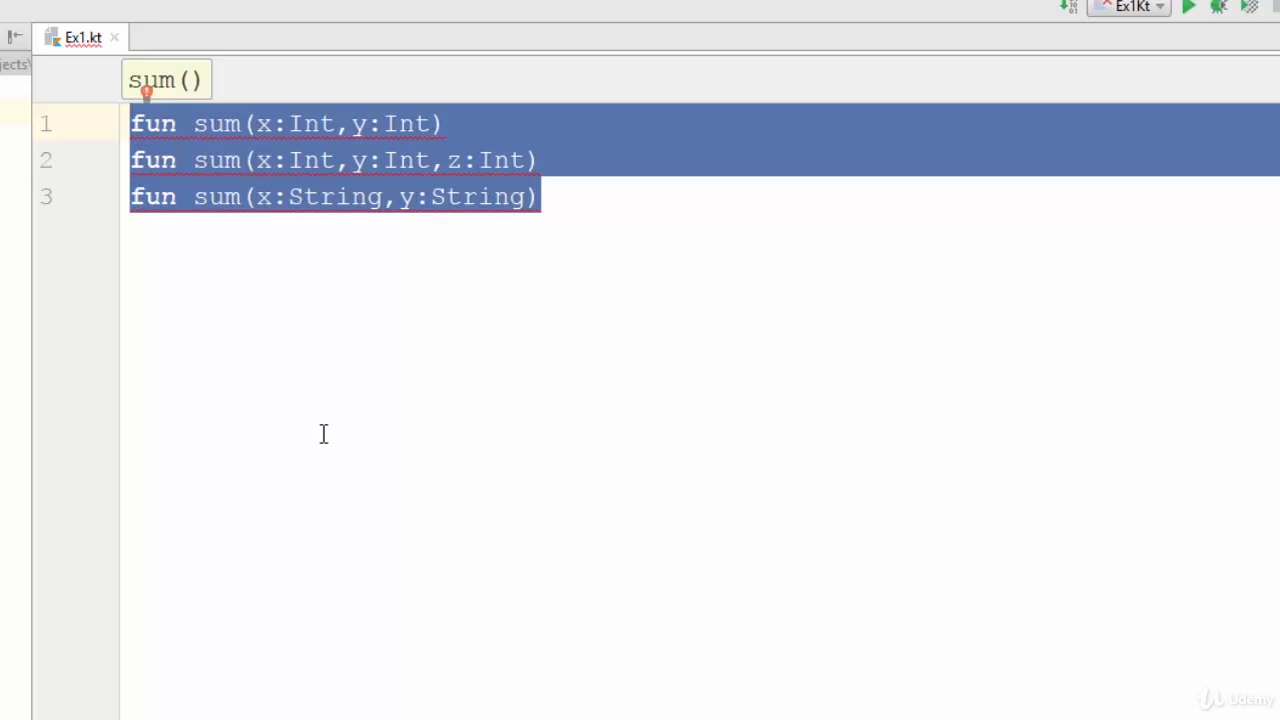
# Step: Declare class ABC containing a sum(x:Int, y:Int) function
pyautogui.write('class')
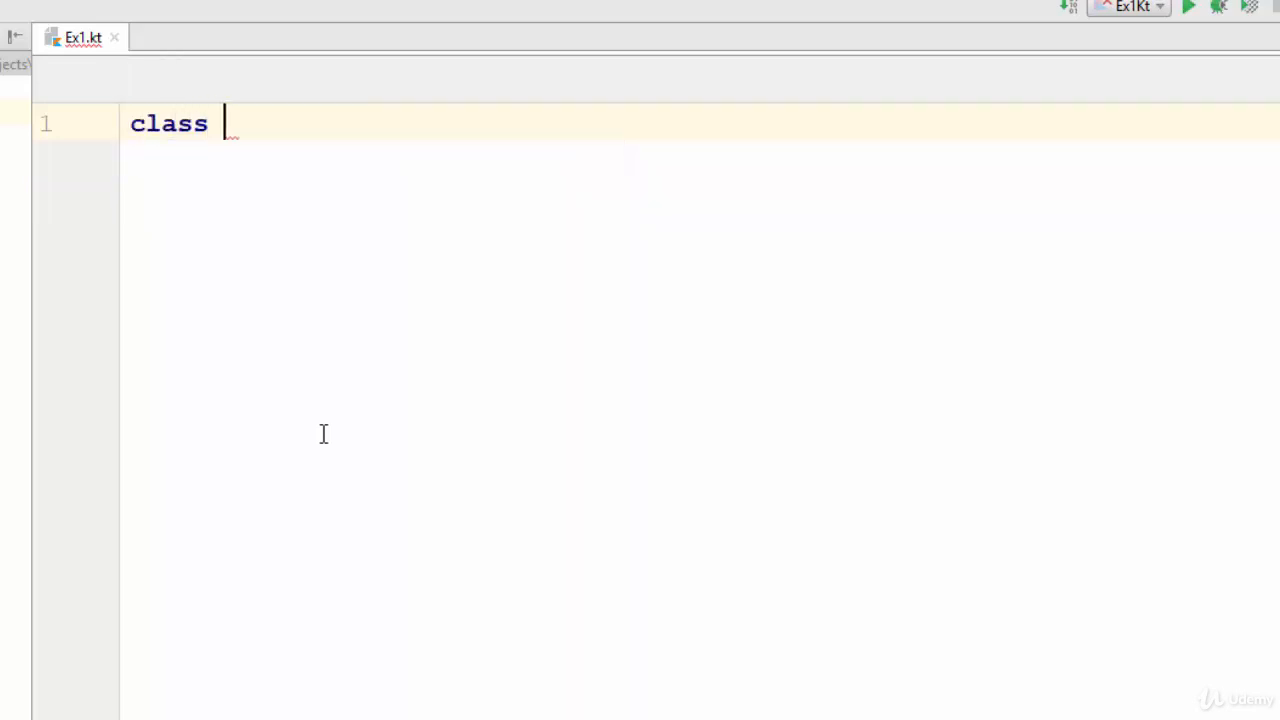
pyautogui.write('ABC')
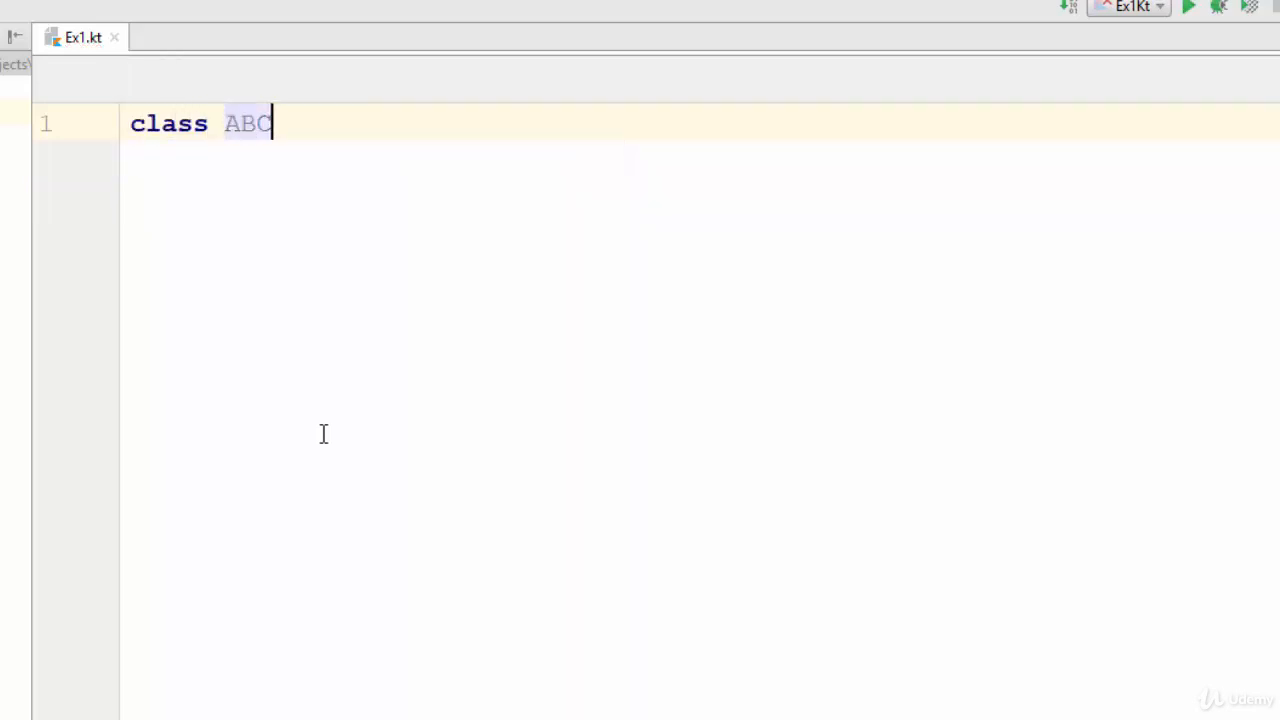
pyautogui.write('{')
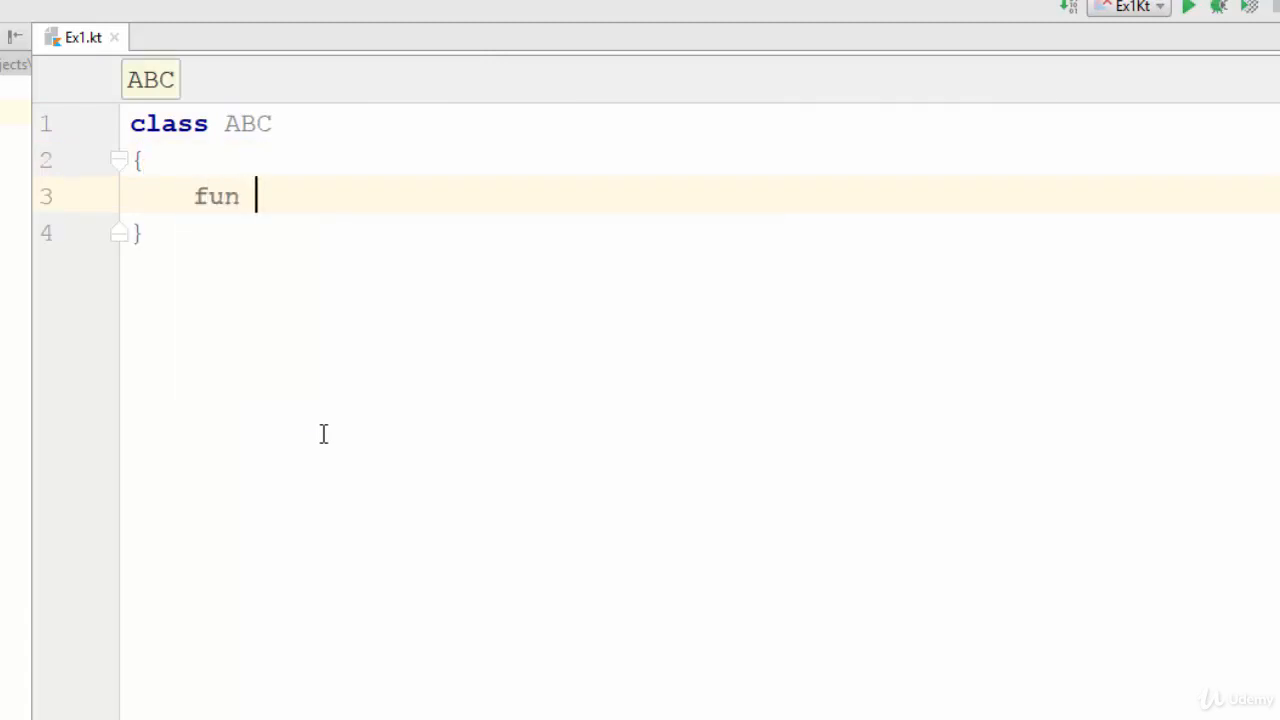
pyautogui.write('sum ()')
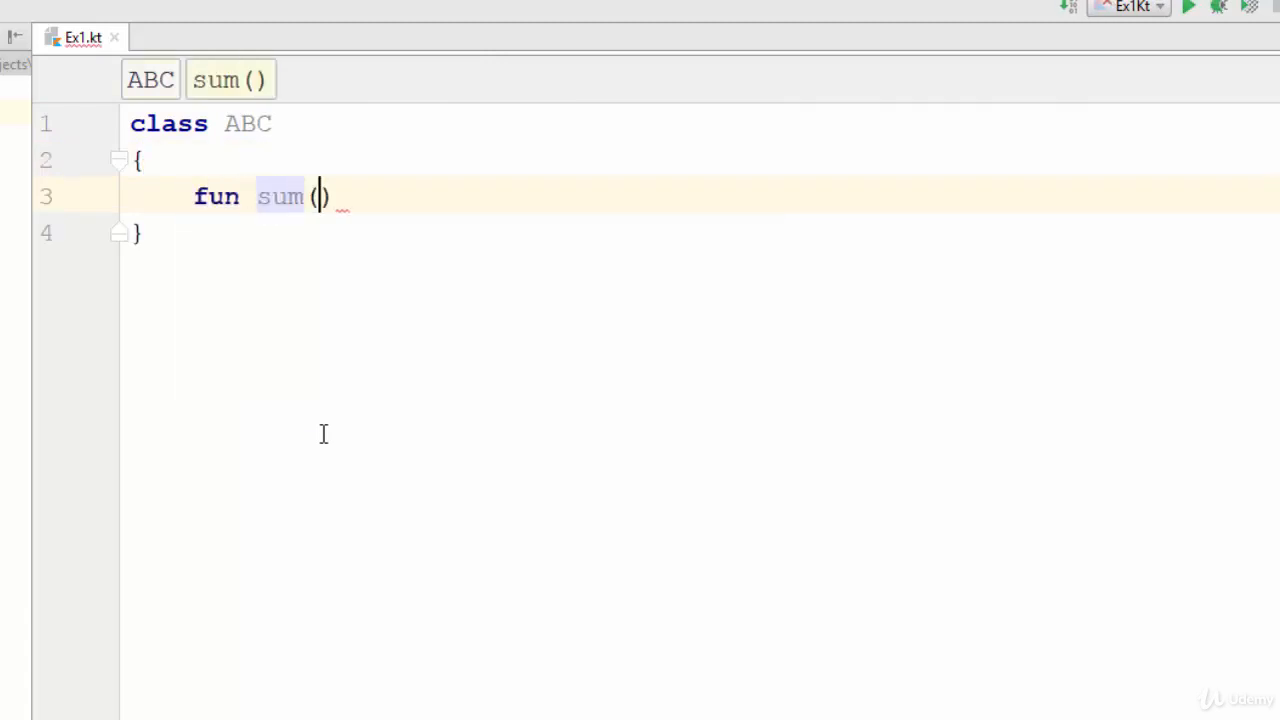
pyautogui.write('x:')
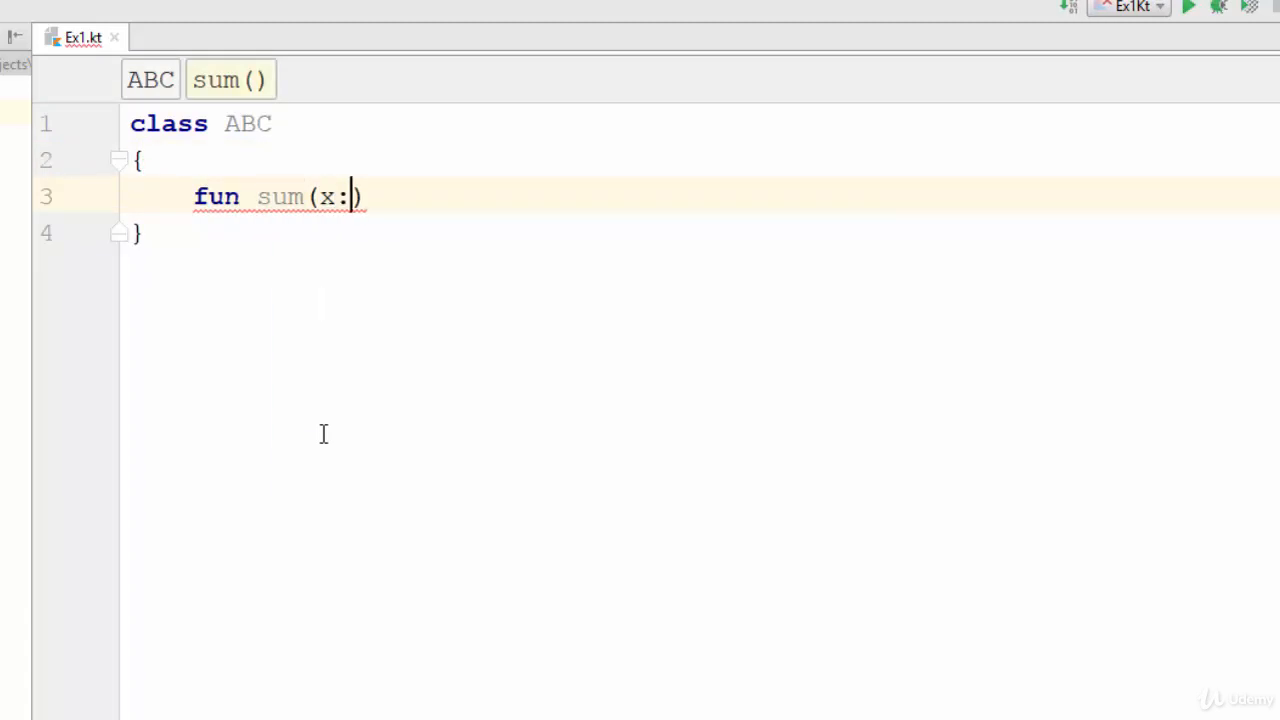
pyautogui.write('Int,y')
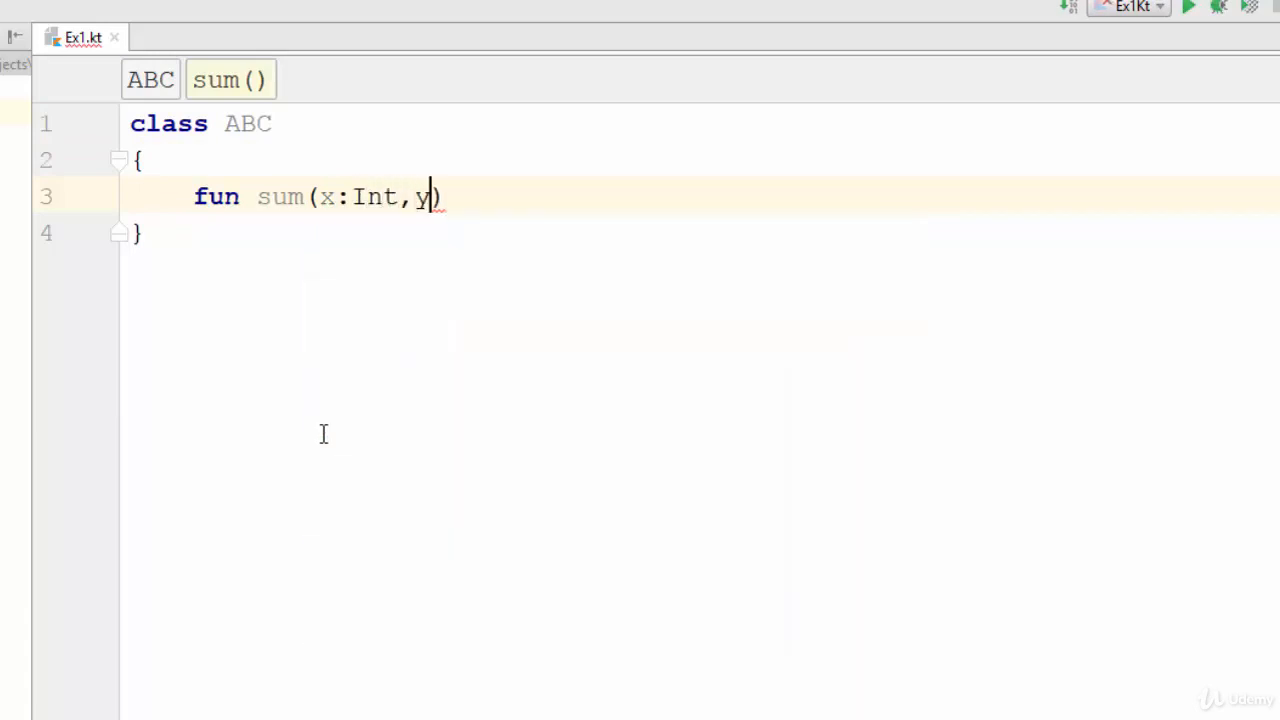
pyautogui.write(':Int')
pyautogui.write('{')
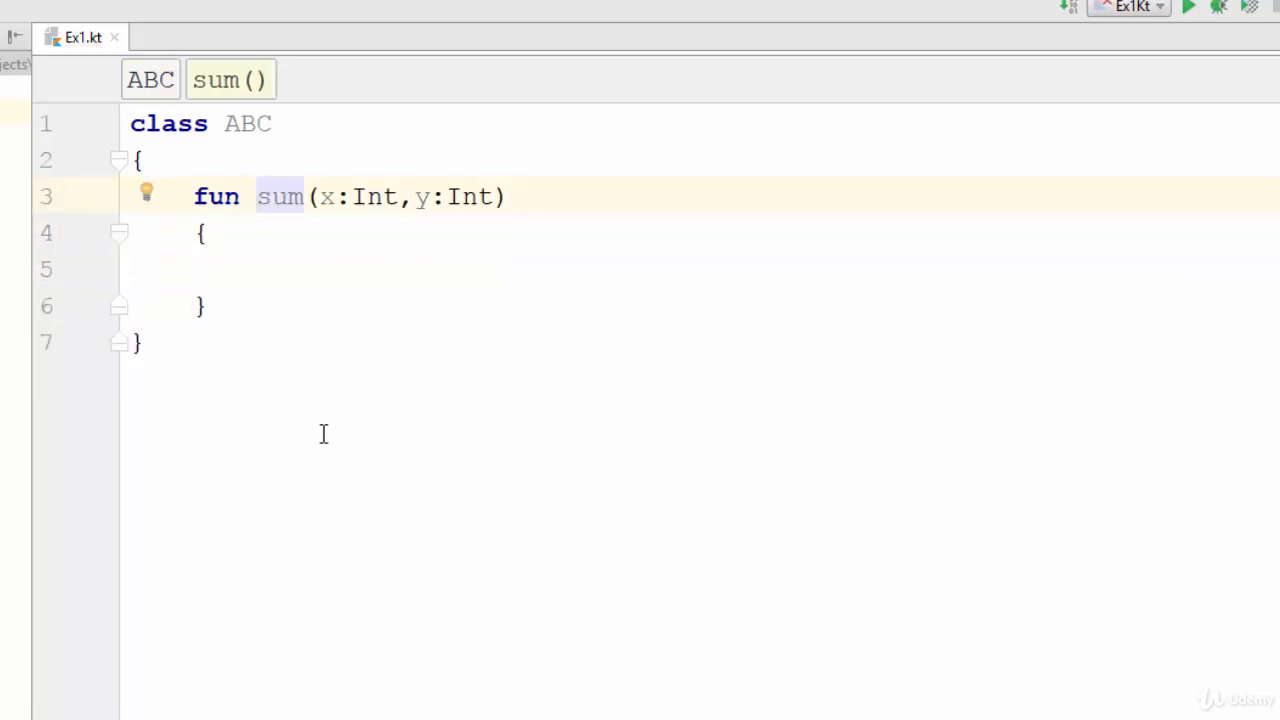
# Step: Fill the sum body with println(x+y)
pyautogui.write('pri')
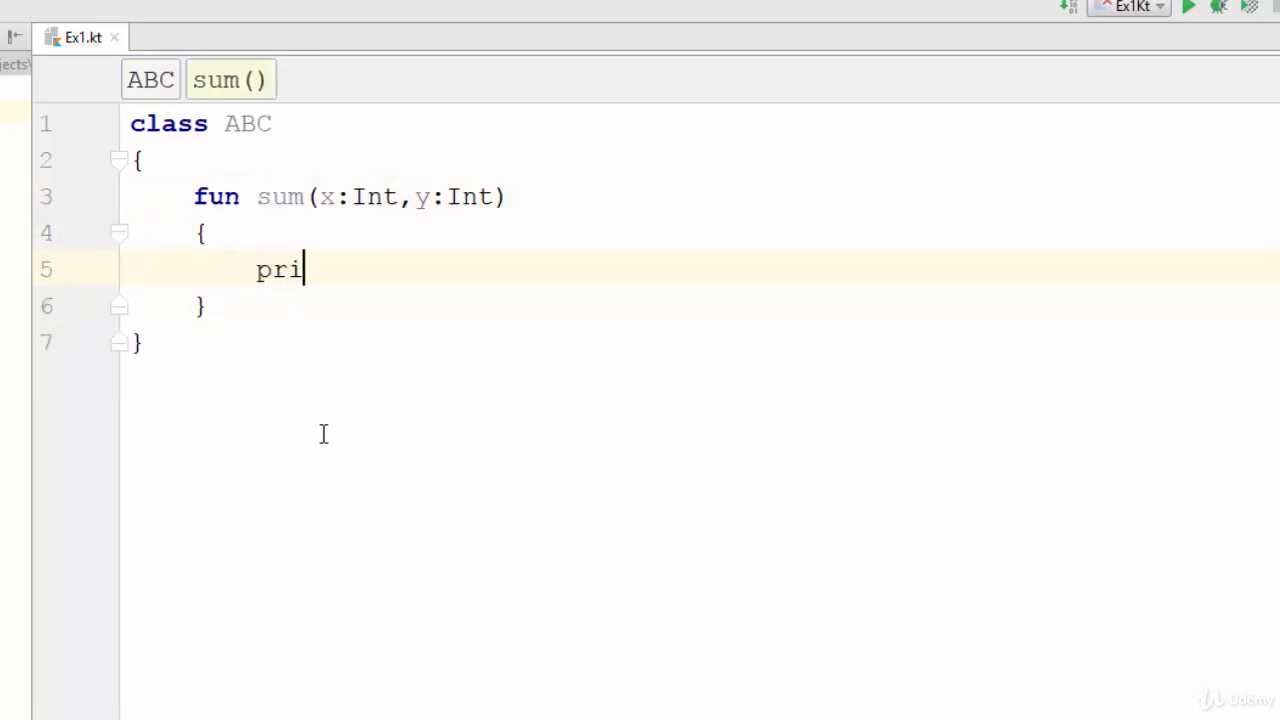
pyautogui.write('ntln(x+')
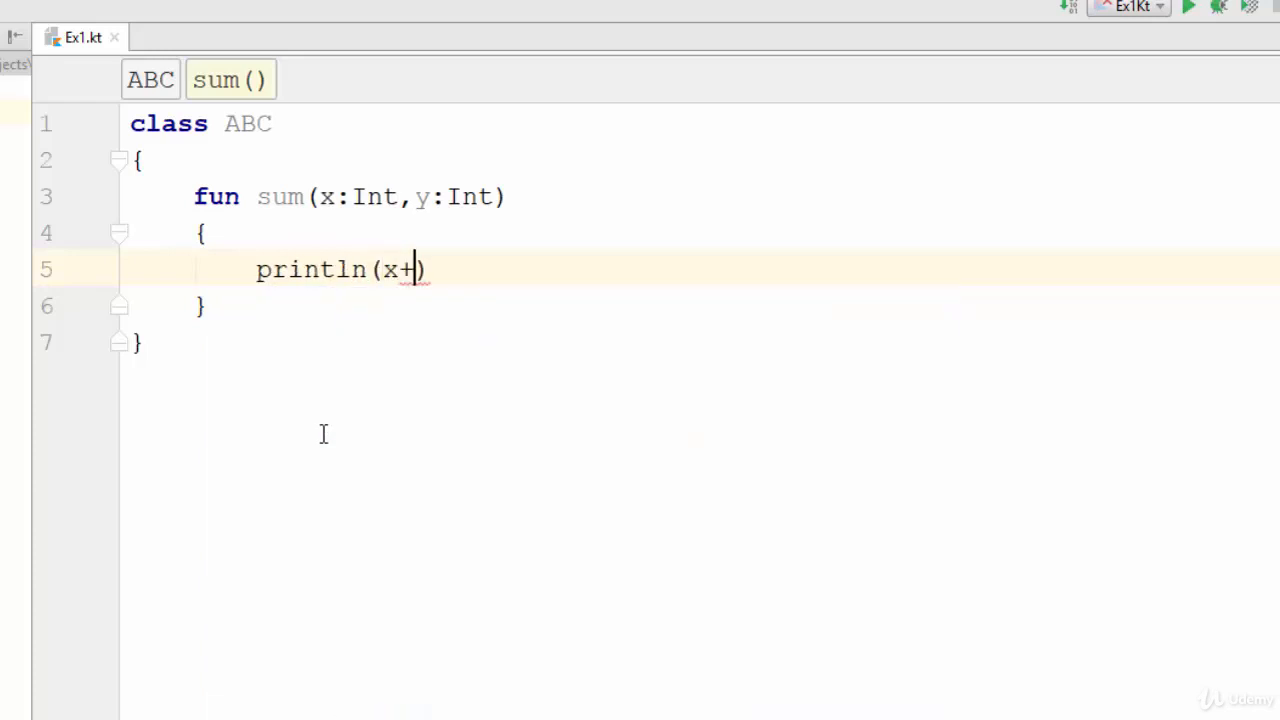
pyautogui.write('y')
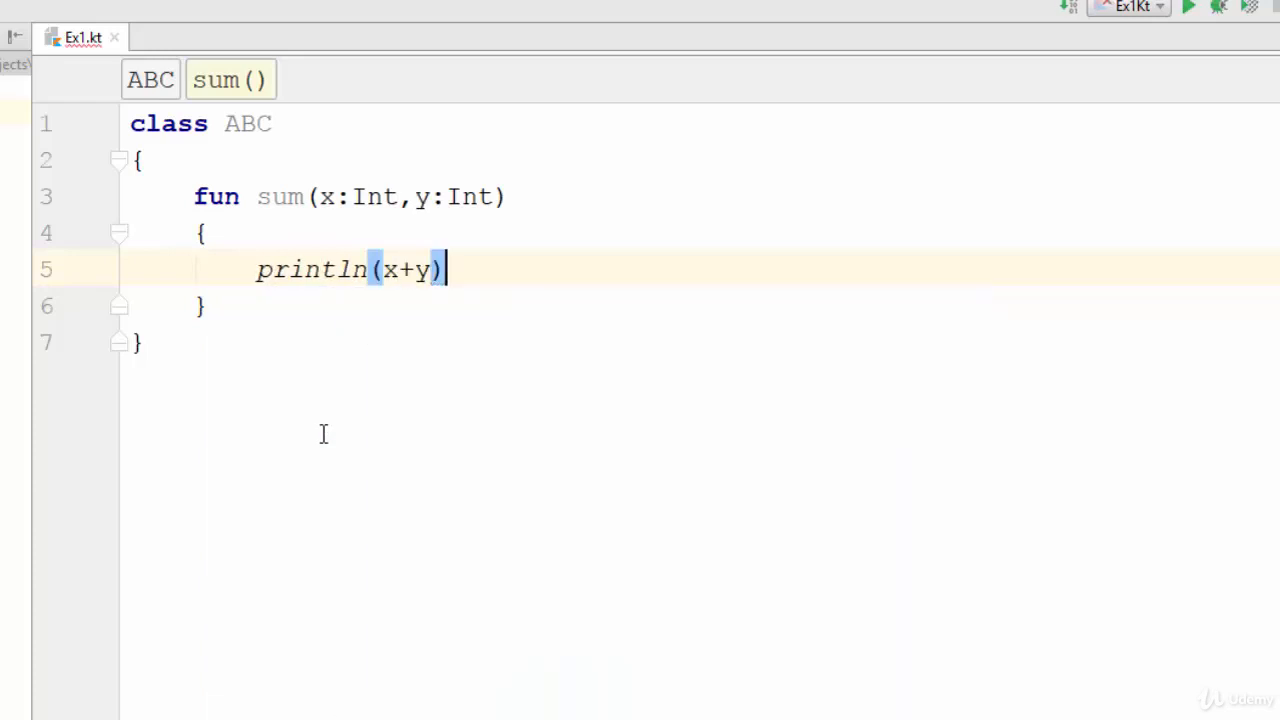
# Step: Add fun sum(x:Int, y:Int, z:Int) to ABC, printing x+y+z
pyautogui.write('fun')
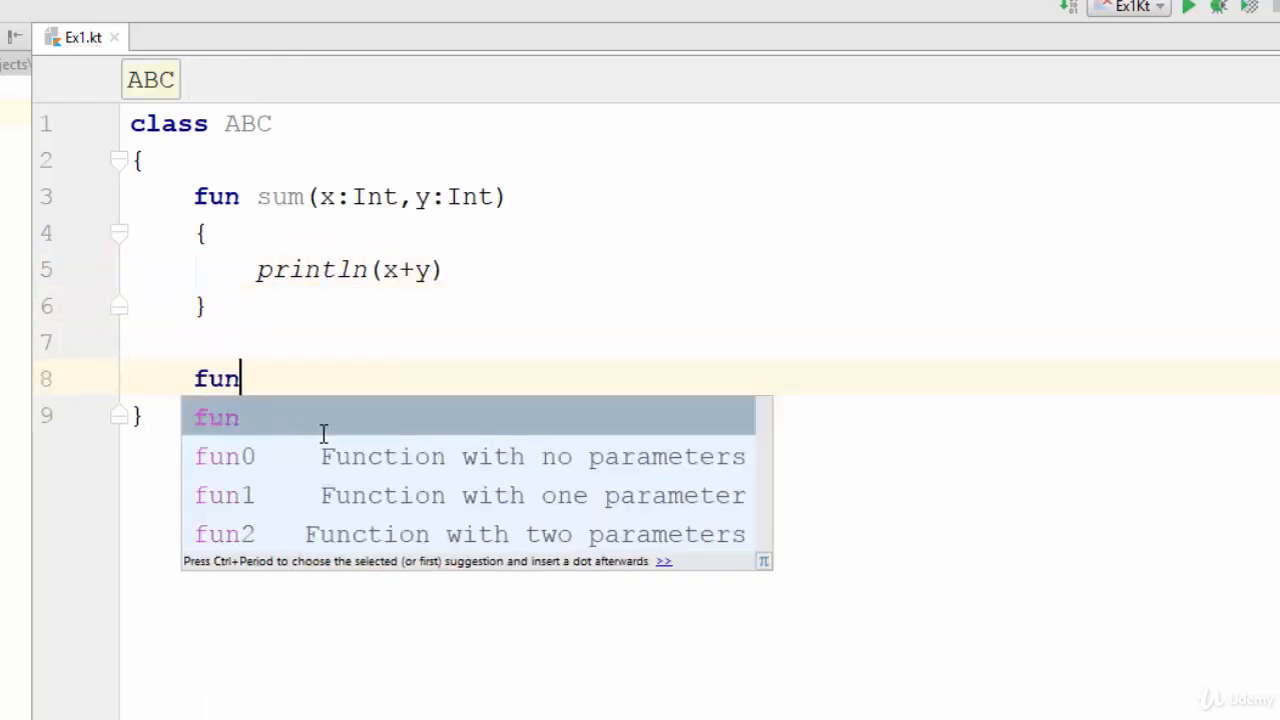
pyautogui.write('sum (')
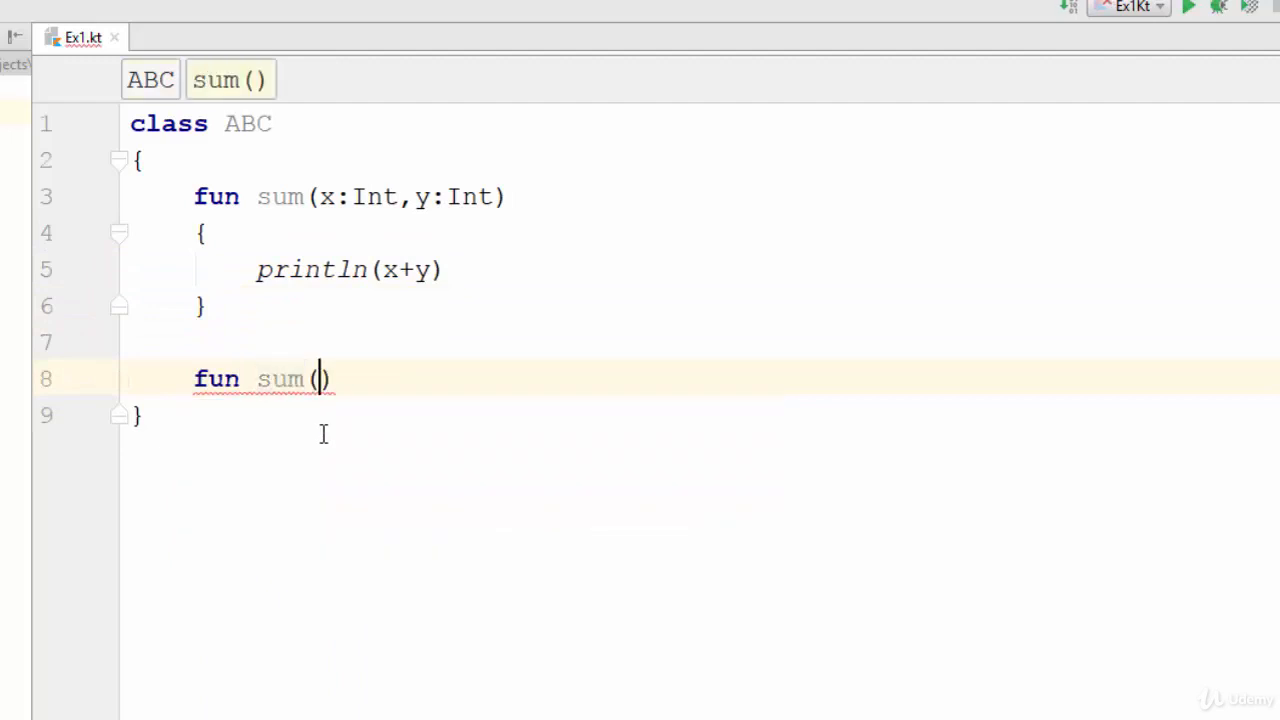
pyautogui.write('x:Int')
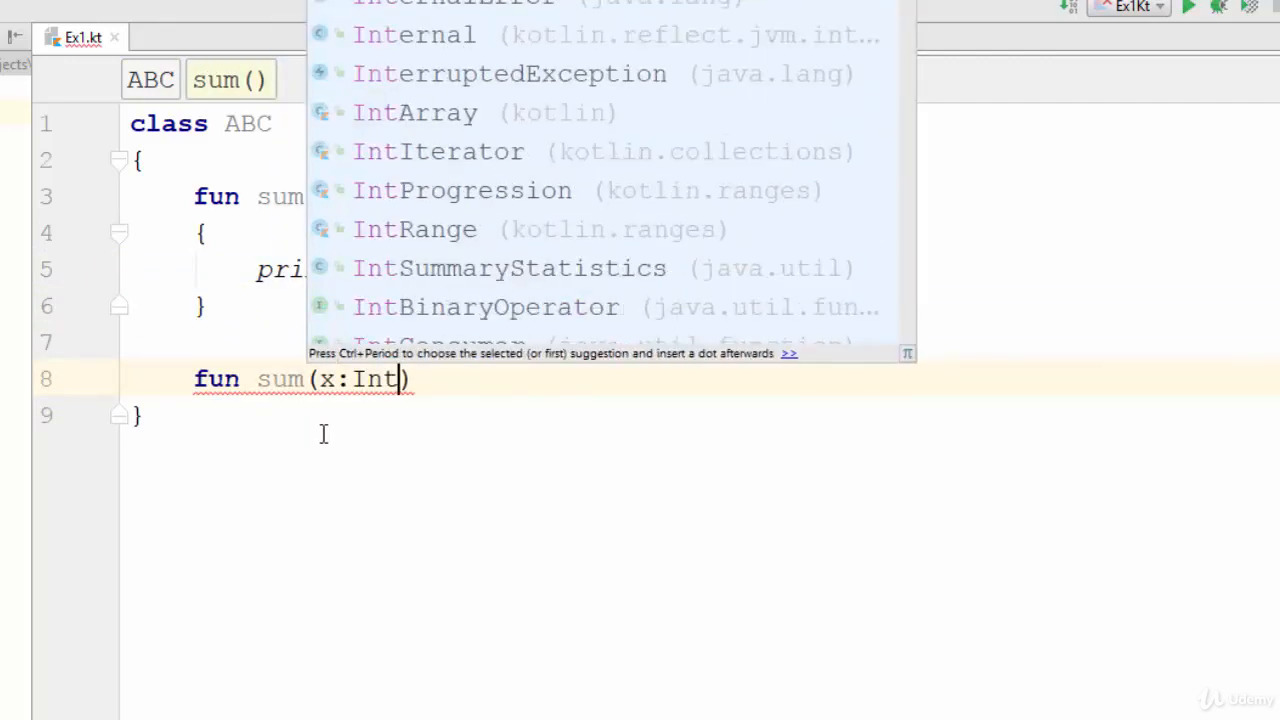
pyautogui.write(',y:')
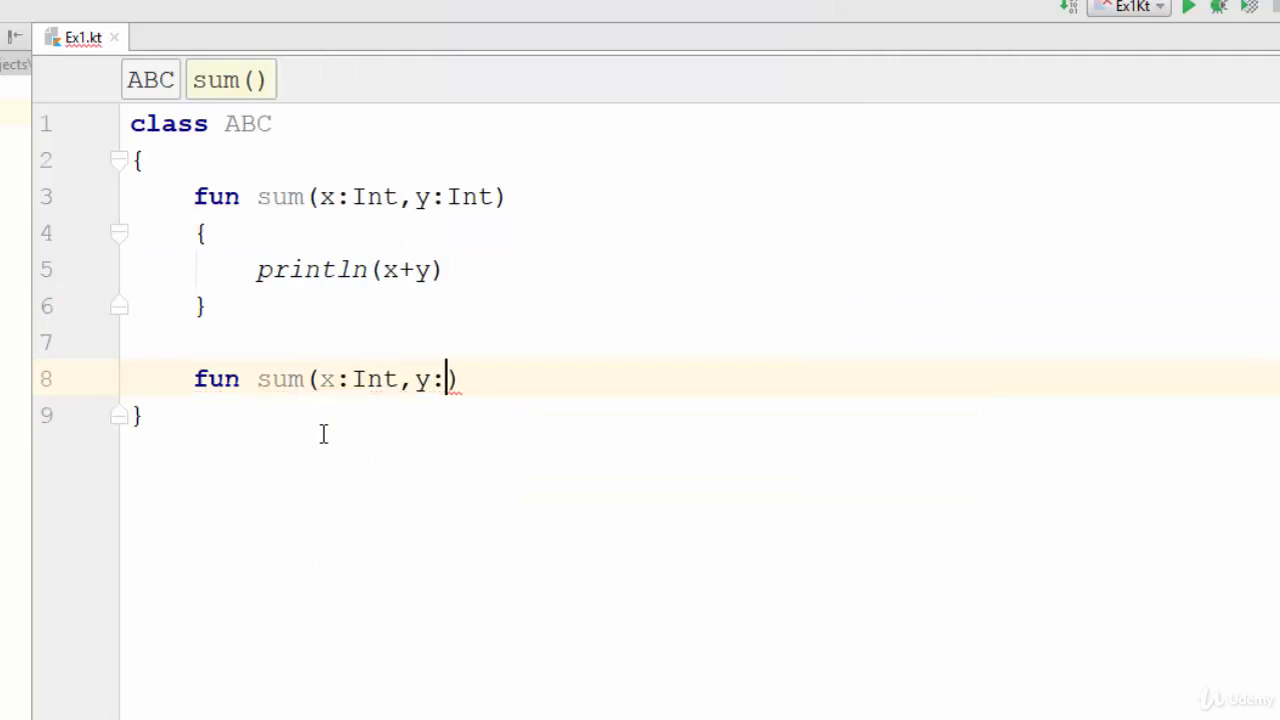
pyautogui.write('Int,')
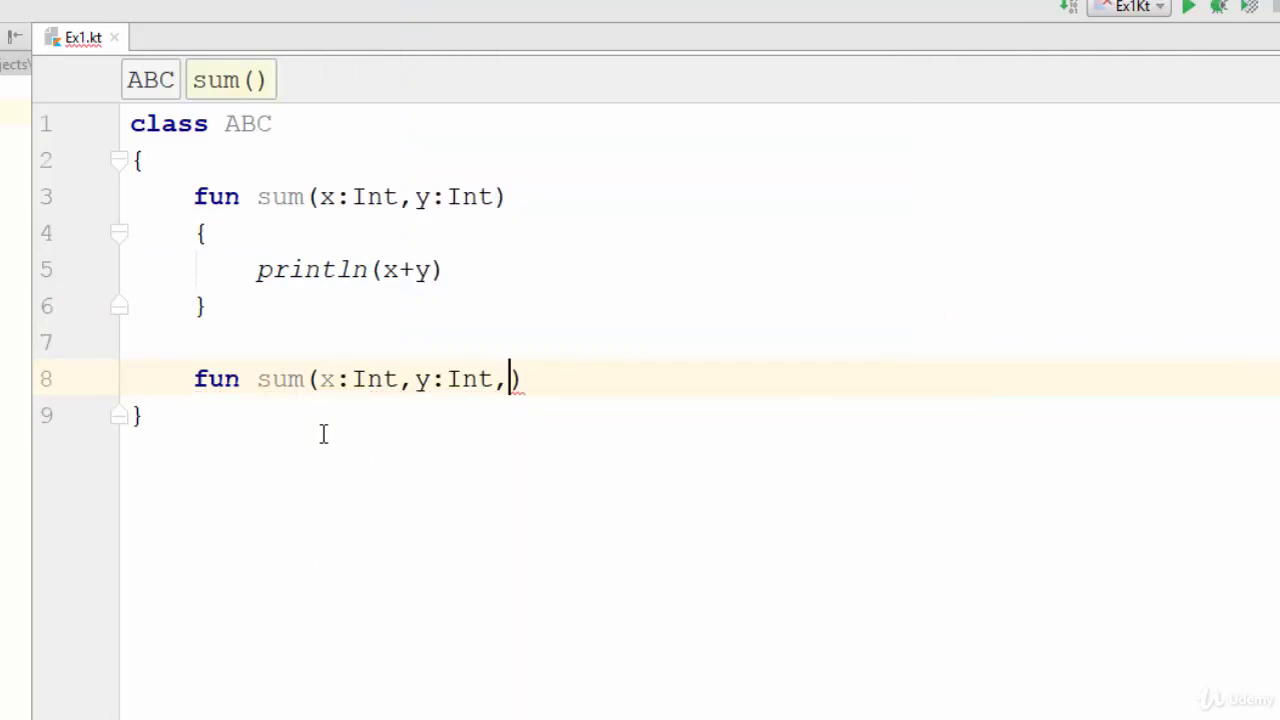
pyautogui.write('z:Int')
pyautogui.write('{')
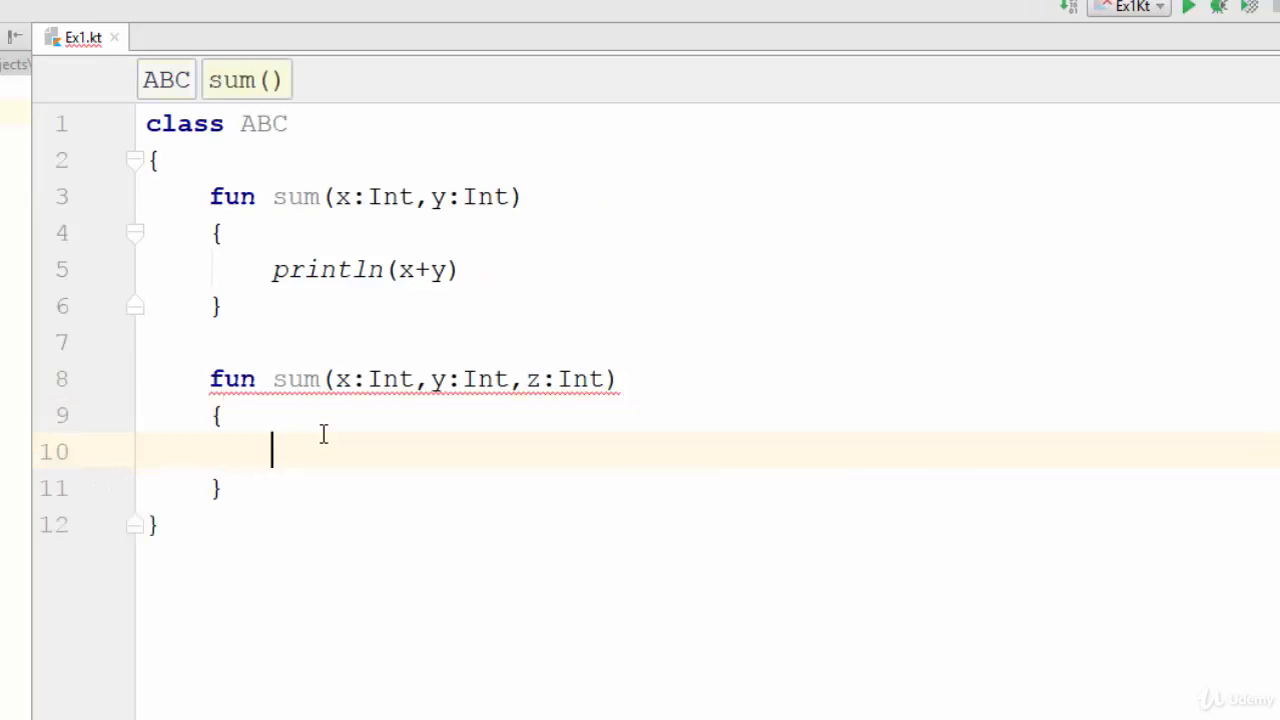
pyautogui.write('println')
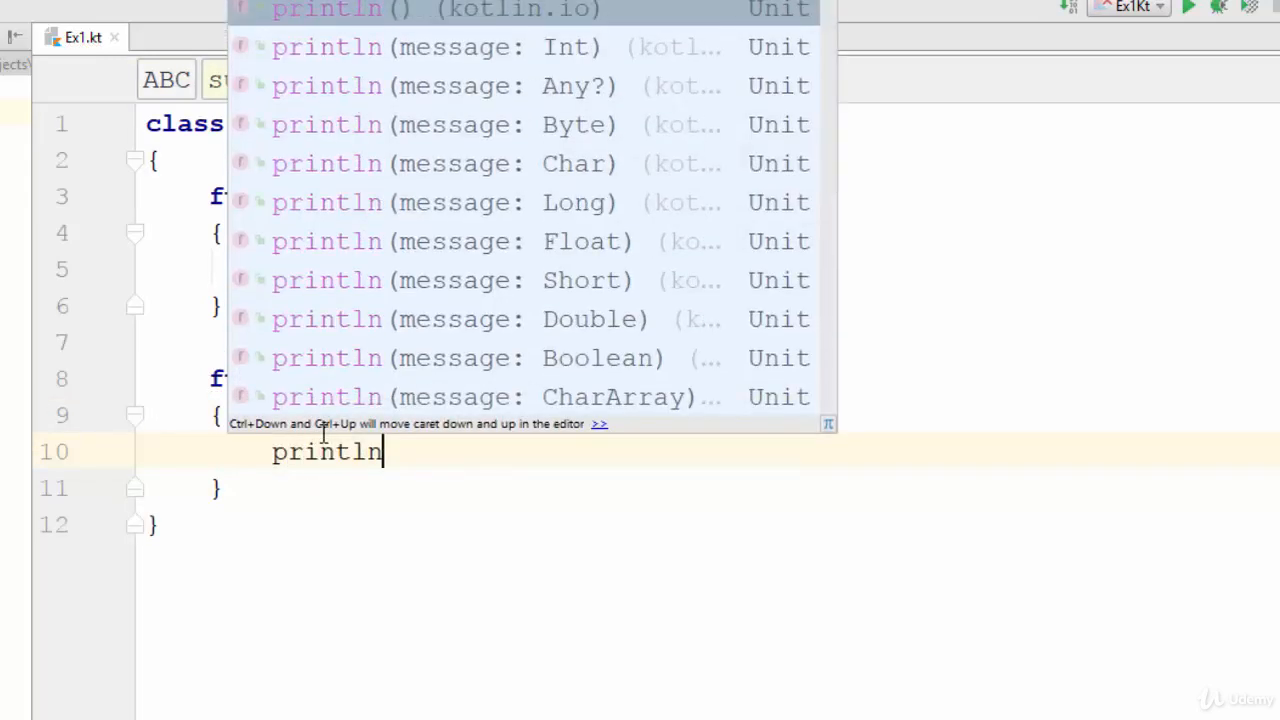
pyautogui.write('(x+y)')
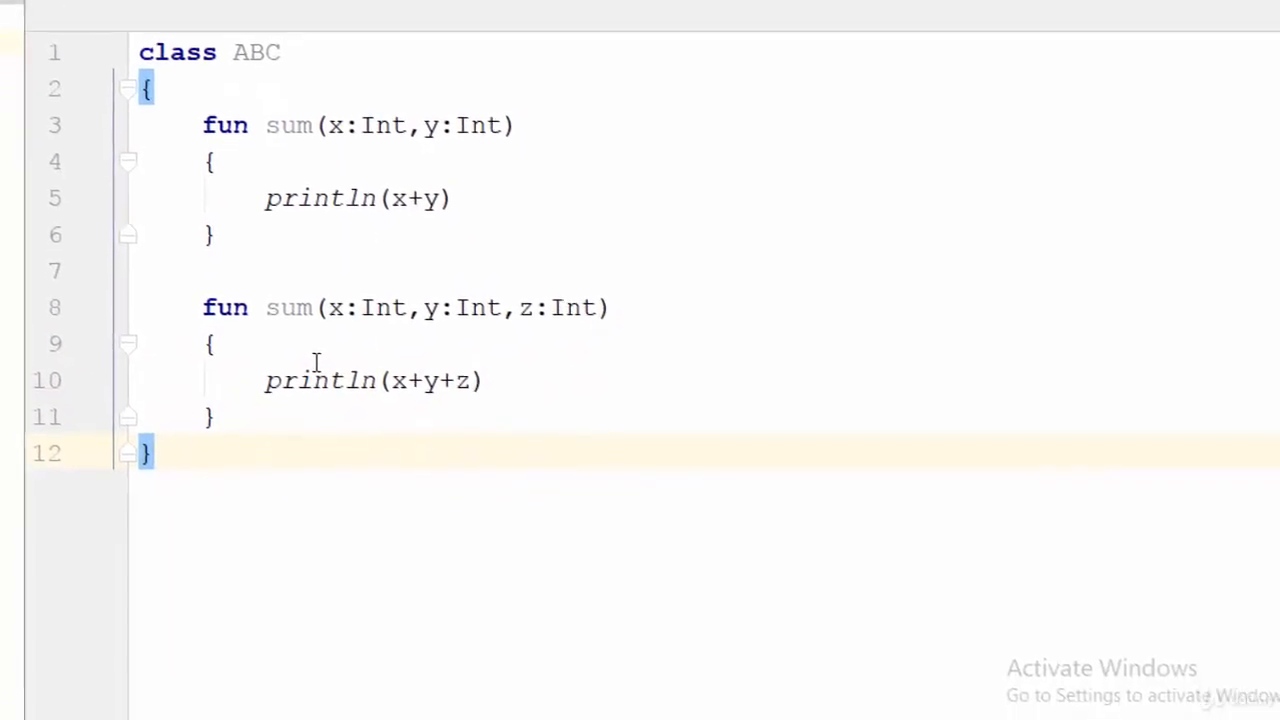
# Step: Write fun main(args:Array<String>) with var a=ABC() below the class
pyautogui.write('fun m')
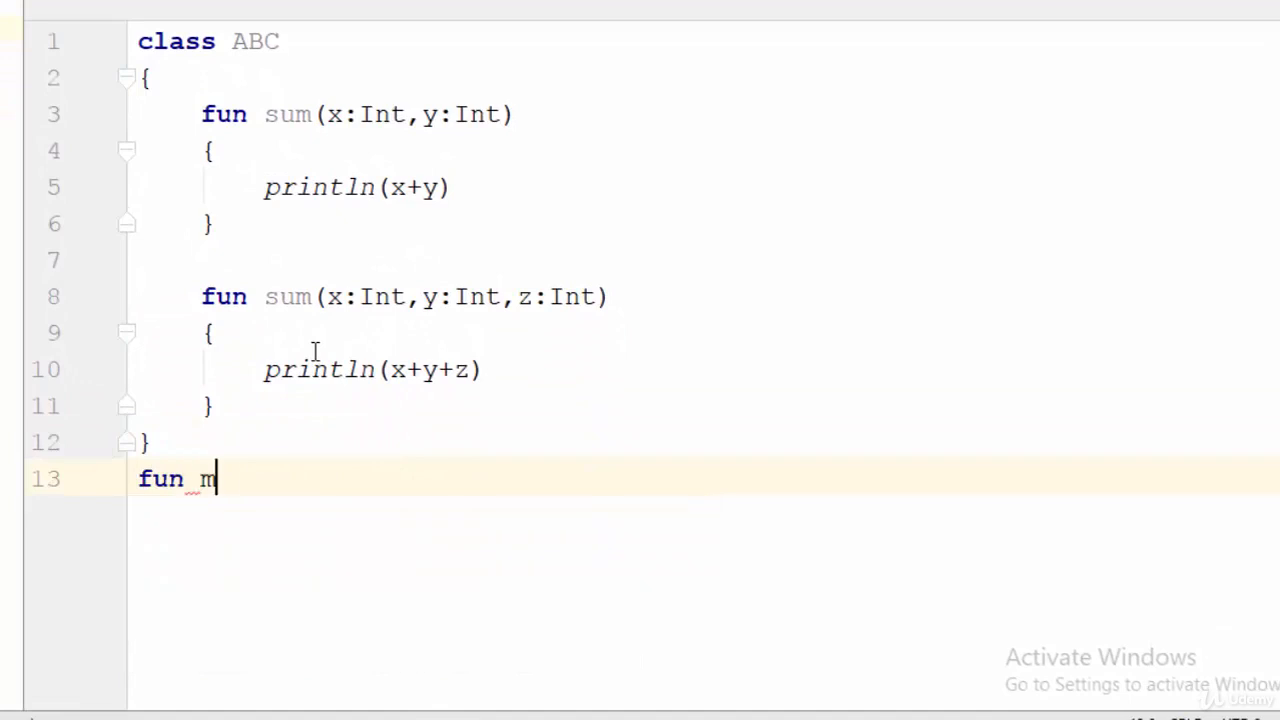
pyautogui.write('ain(a')
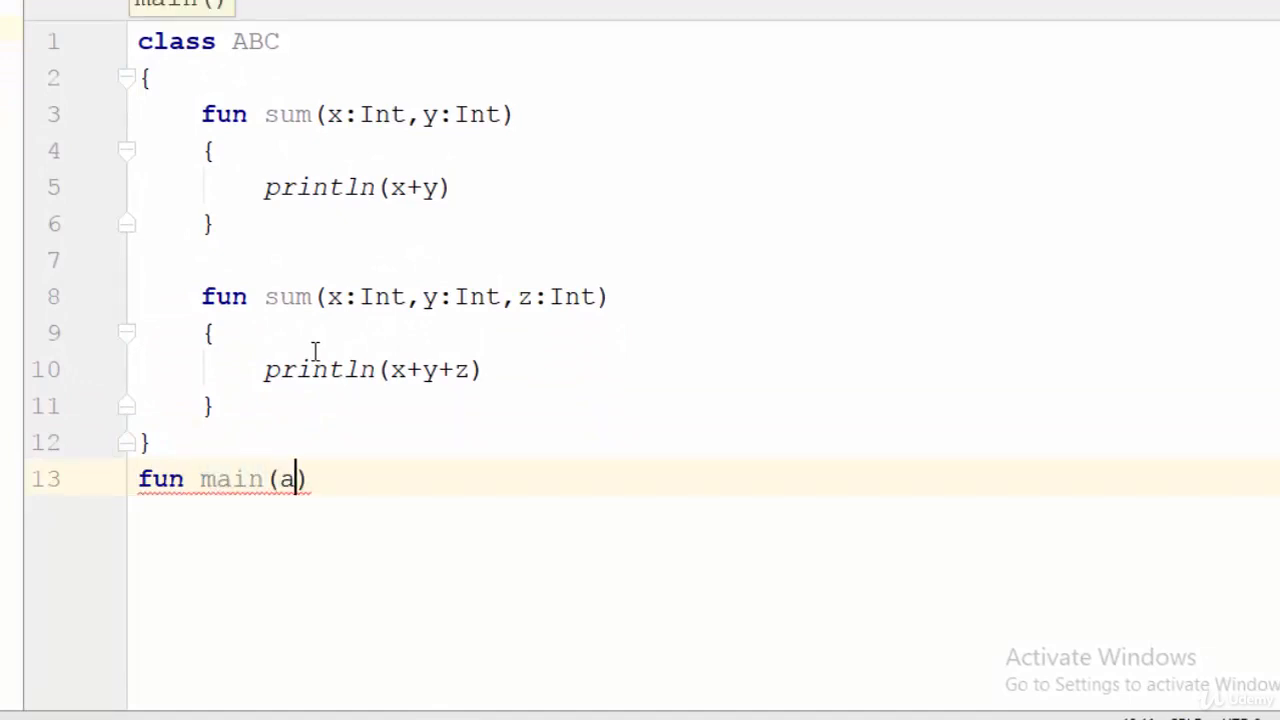
pyautogui.write('rgs:A')
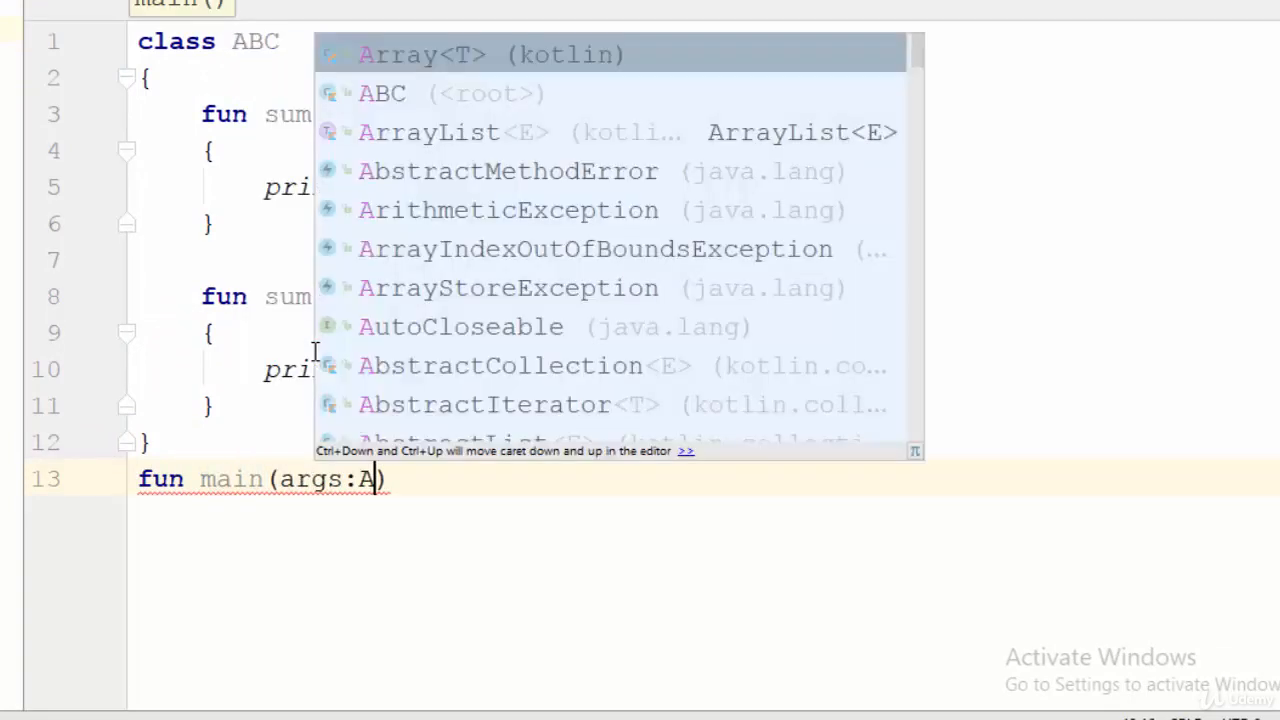
pyautogui.write('rray<String>')
pyautogui.write('var')
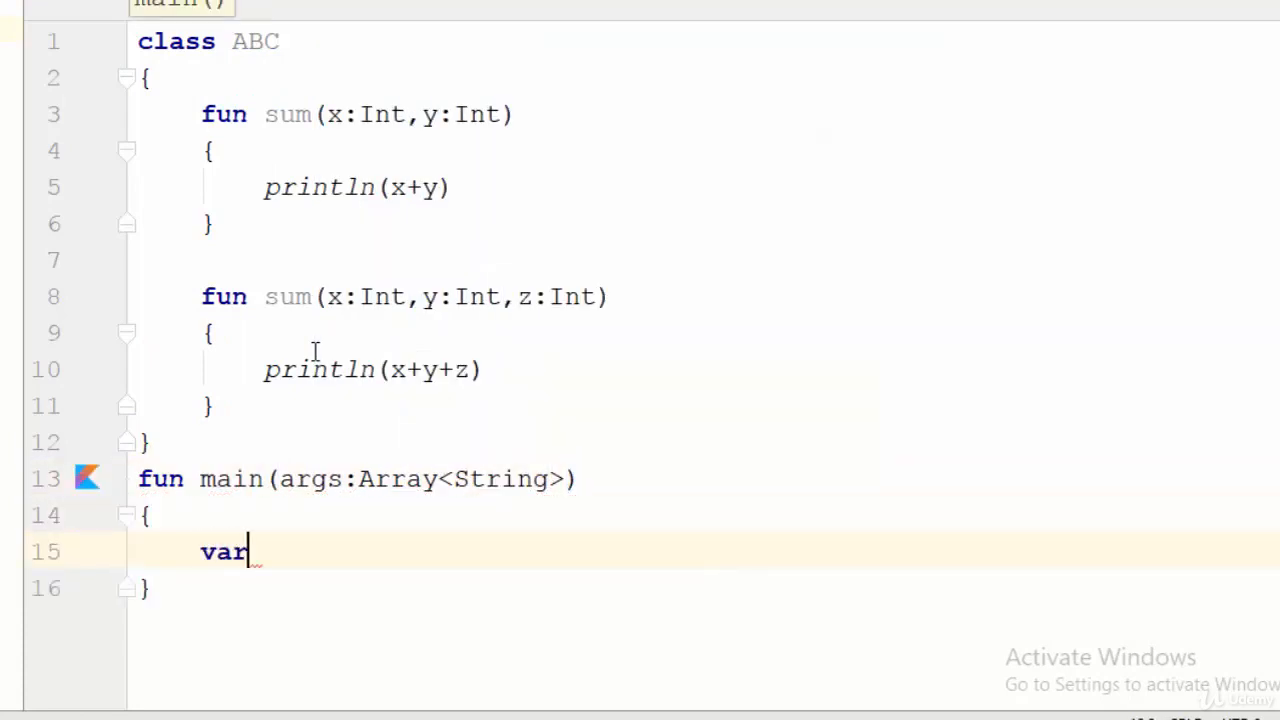
pyautogui.write('a=ABC(')
pyautogui.write('a.')
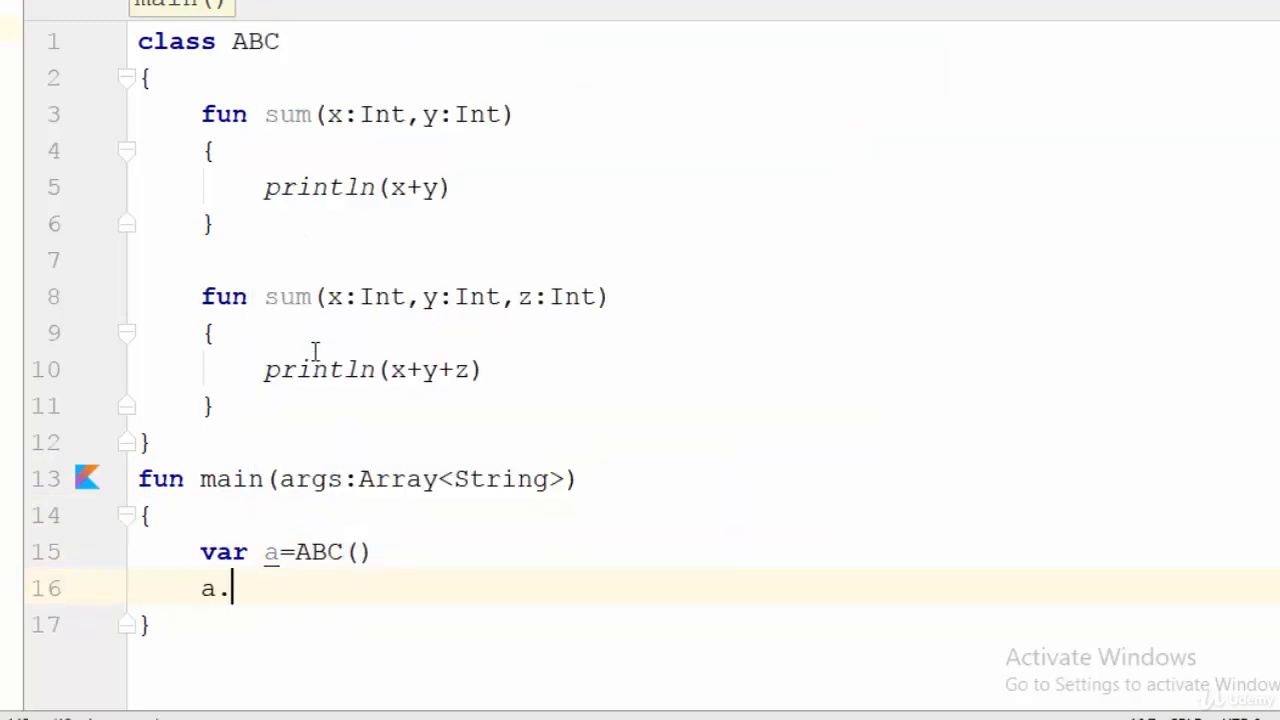
# Step: Call a.sum(2, 5) in main using the two-parameter overload
pyautogui.write('su')
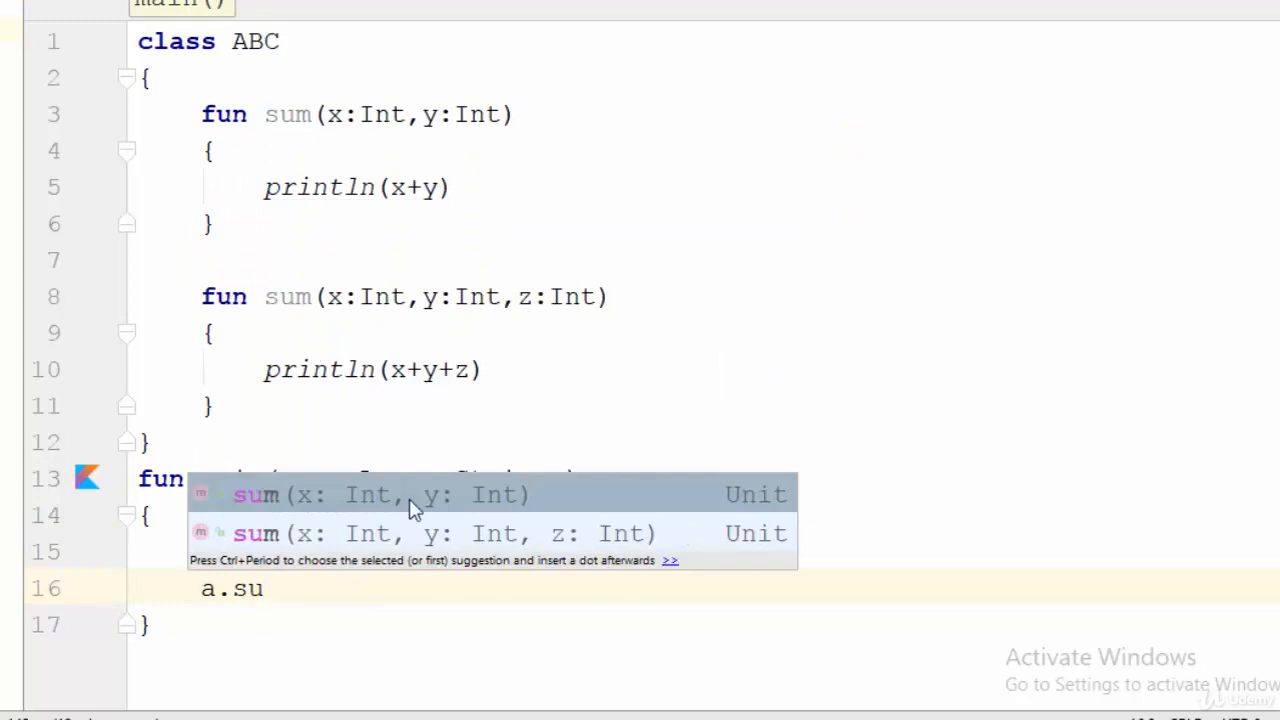
pyautogui.moveTo(340, 535)
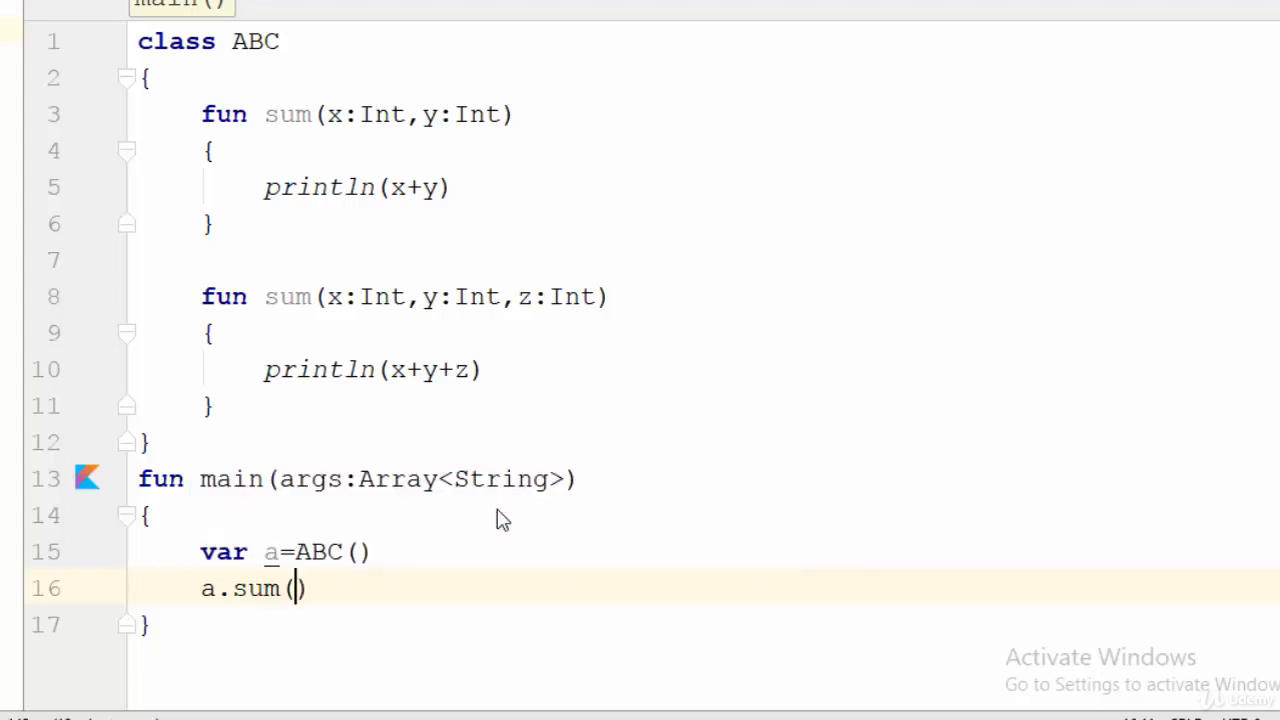
pyautogui.write('2,5')
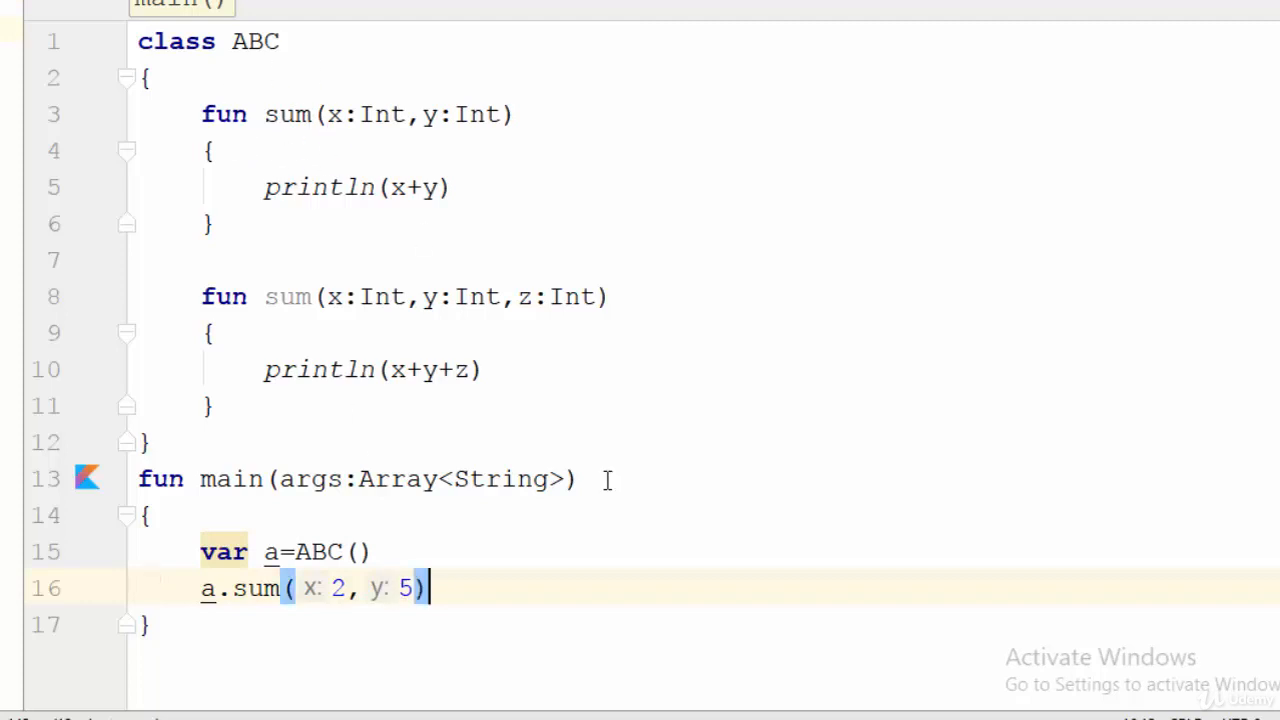
# Step: Add a.sum(5, 4, 3) under the first call, then return to a.sum(2, 5)
pyautogui.write('a')
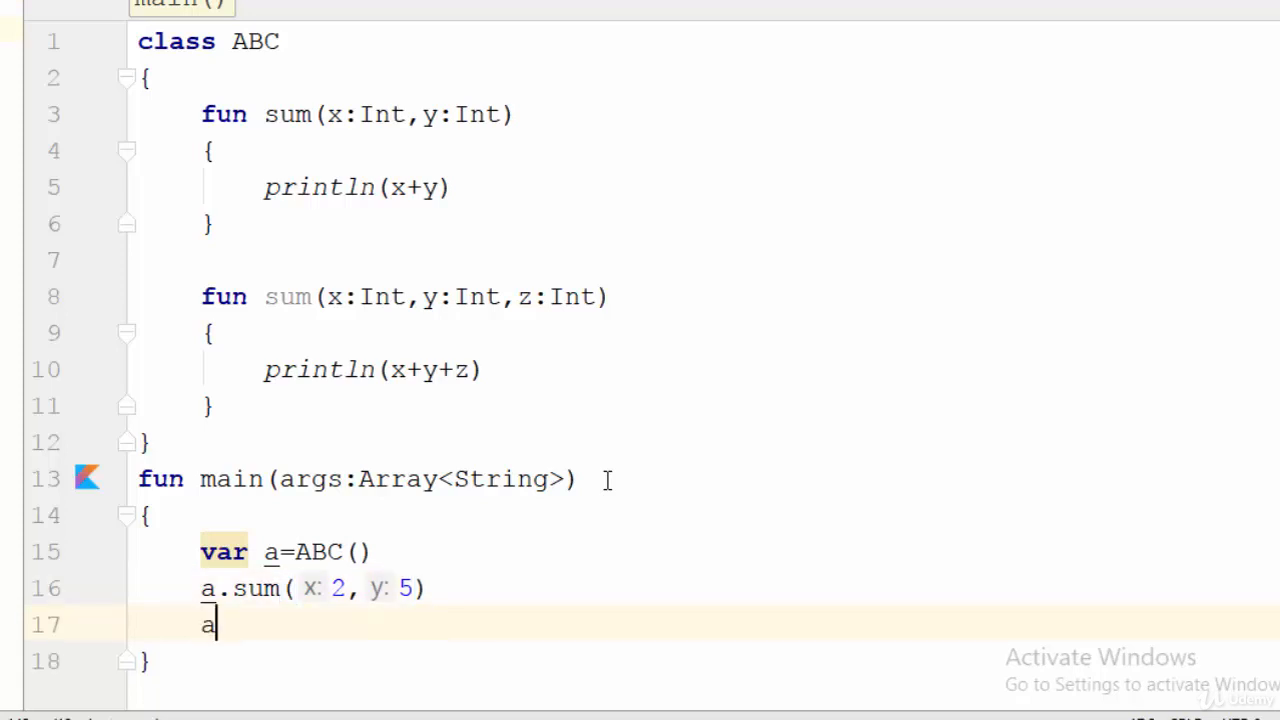
pyautogui.write('.sum()')
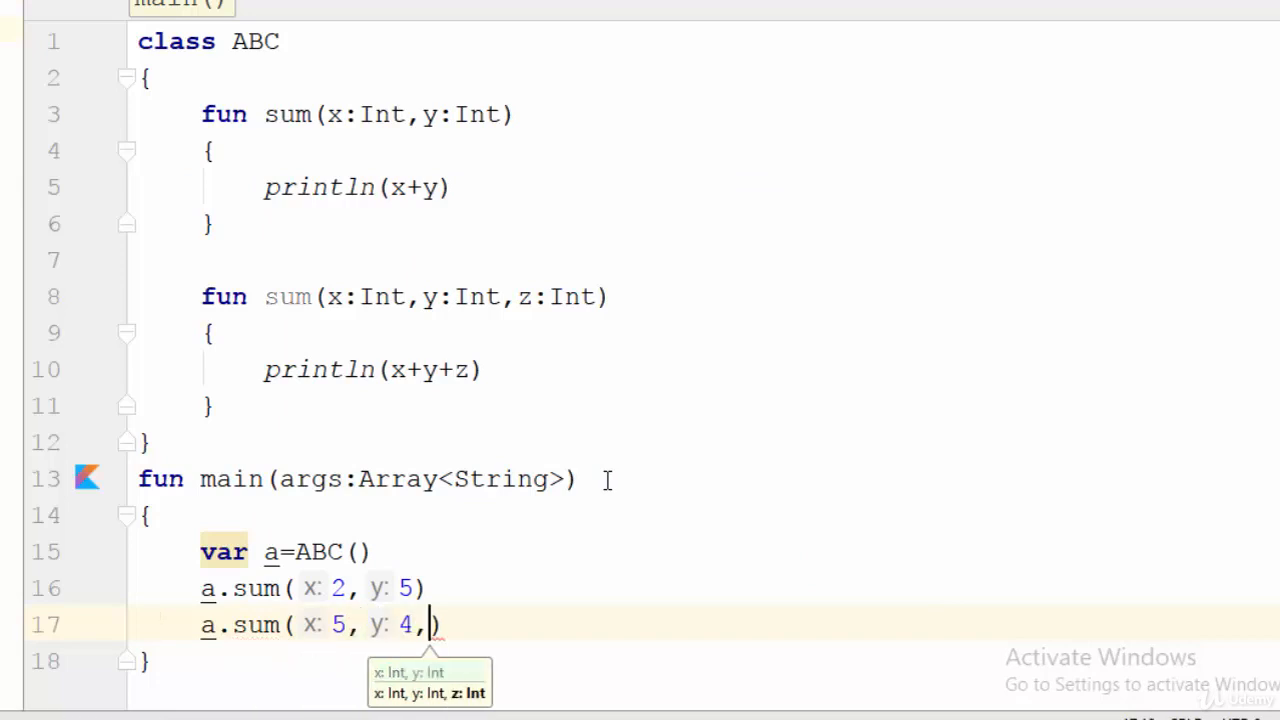
pyautogui.write('3')
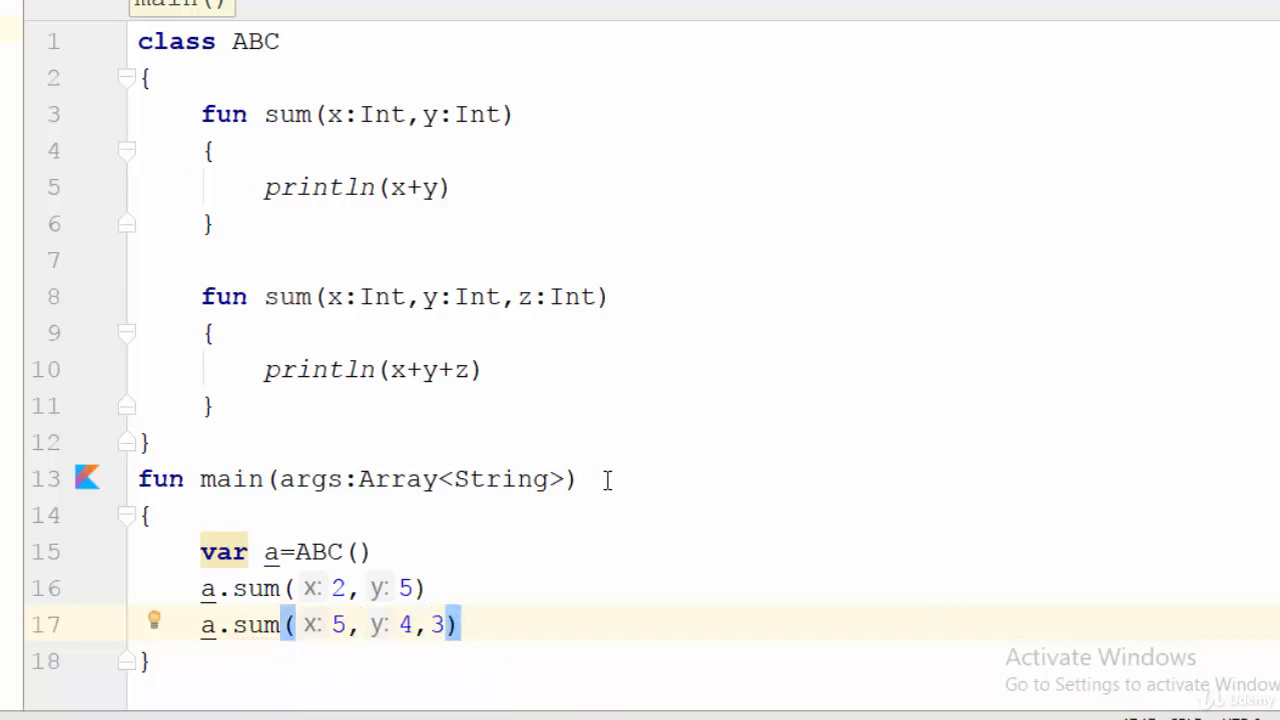
pyautogui.click(430, 588)
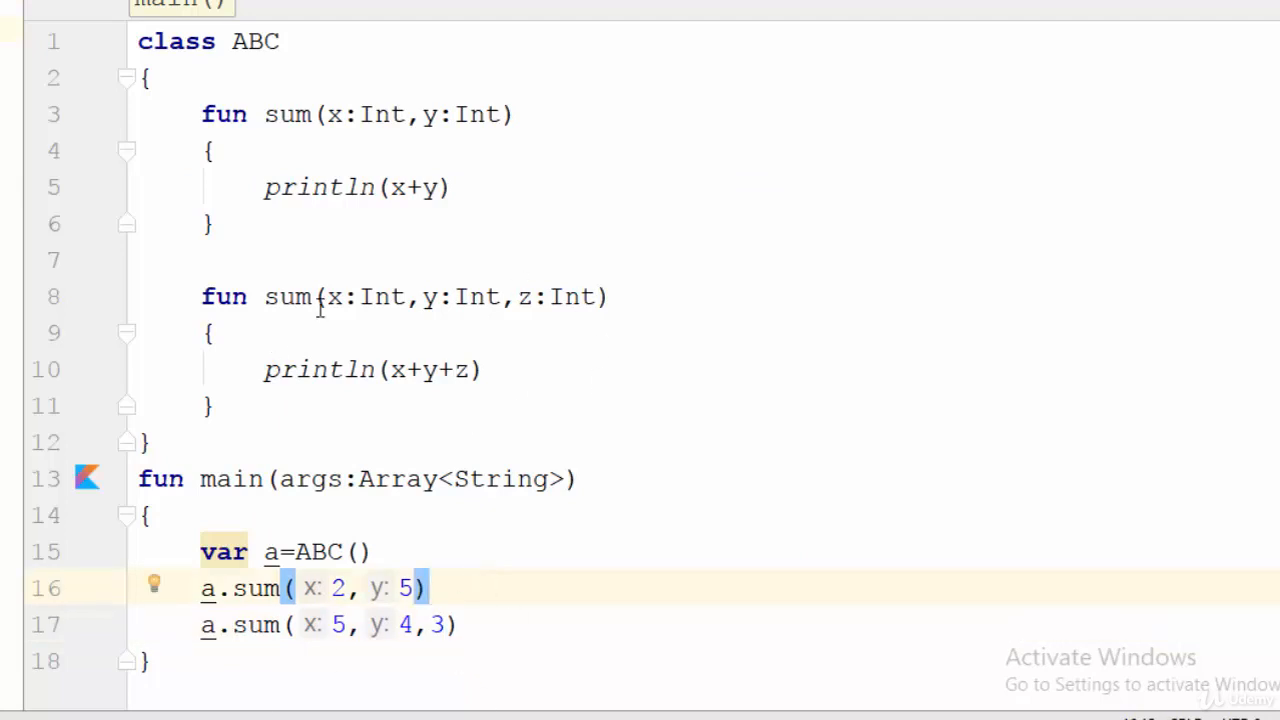
pyautogui.moveTo(740, 575)
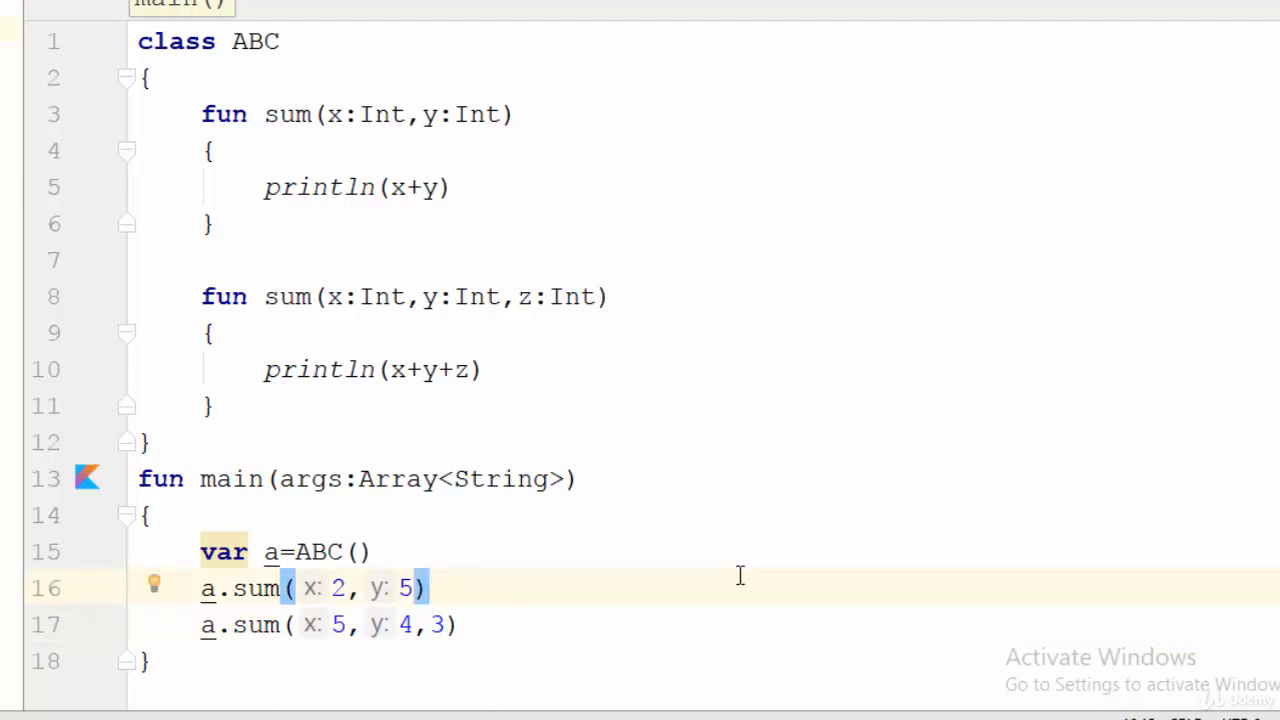
pyautogui.moveTo(195, 598)
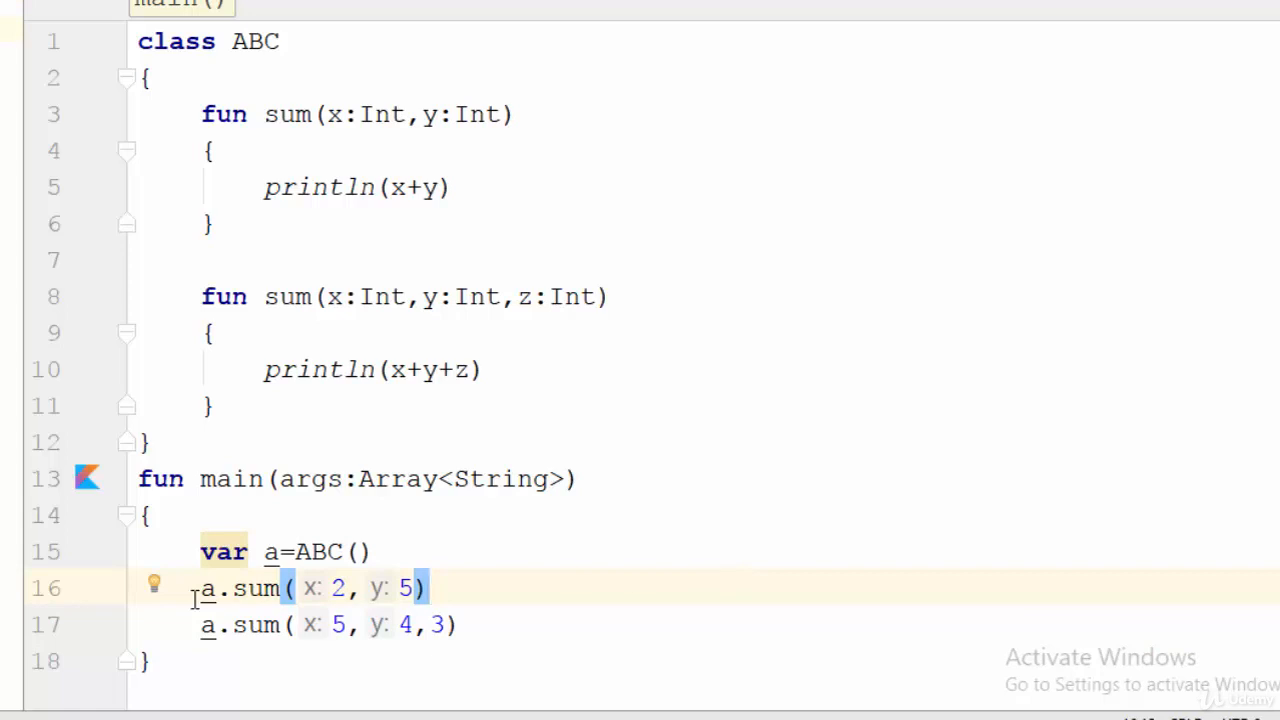